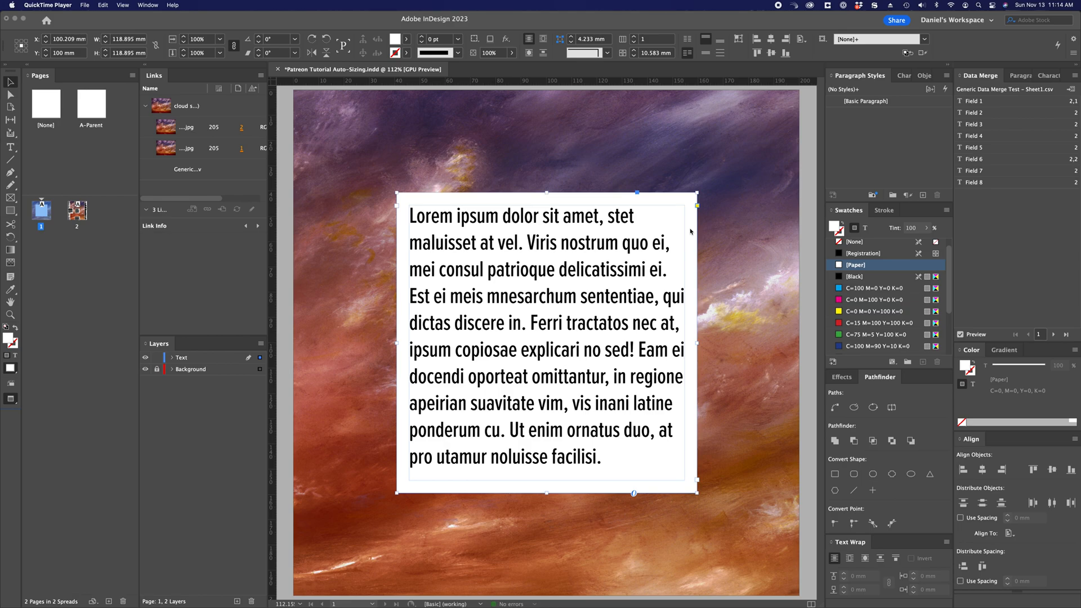
{"action": "mouse_move", "coordinate": [792, 221]}
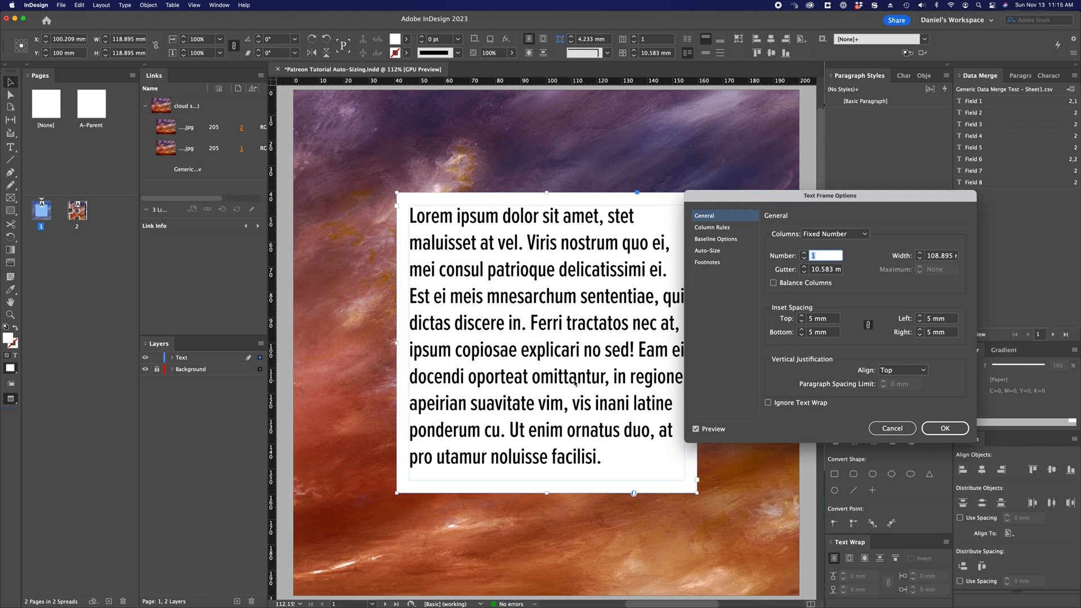
{"action": "mouse_move", "coordinate": [795, 202]}
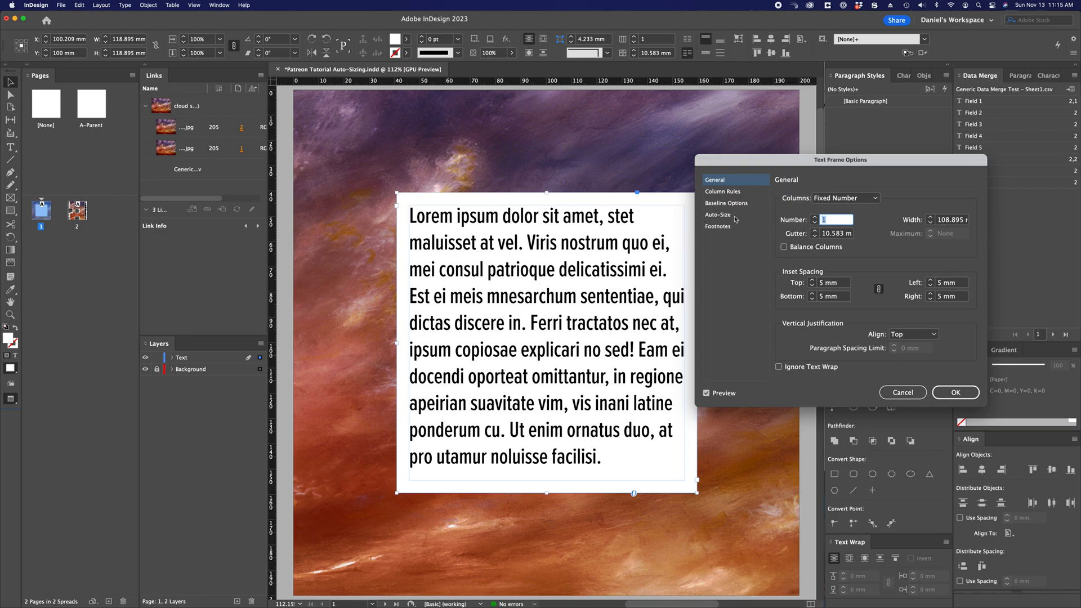
Show the frame's Auto-Size options and keep Height and Width (Keep Proportions) with 30 mm minimums
{"action": "left_click", "coordinate": [716, 214]}
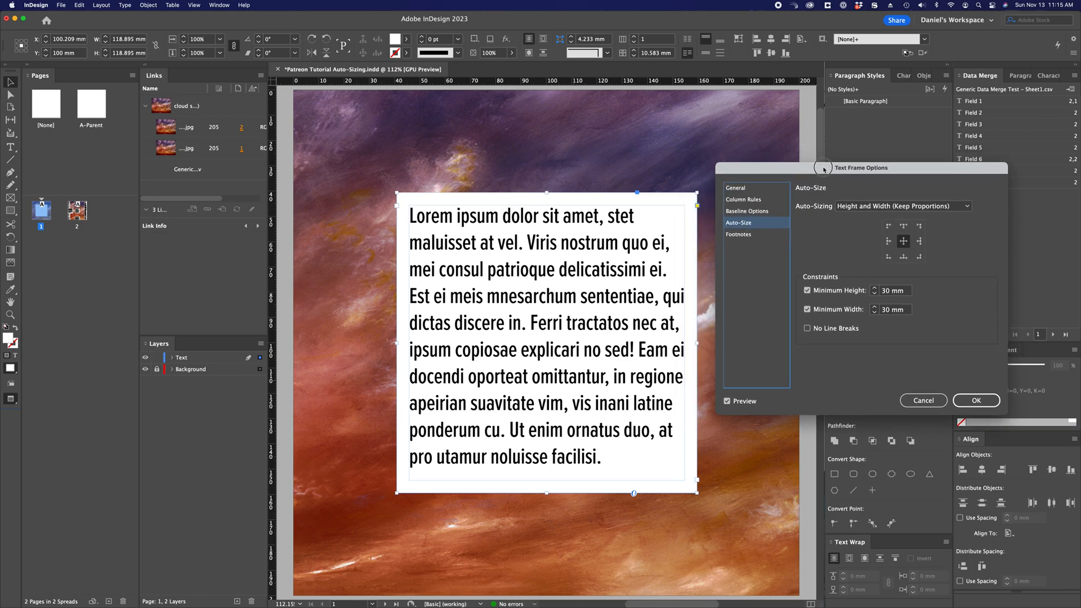
{"action": "mouse_move", "coordinate": [589, 334]}
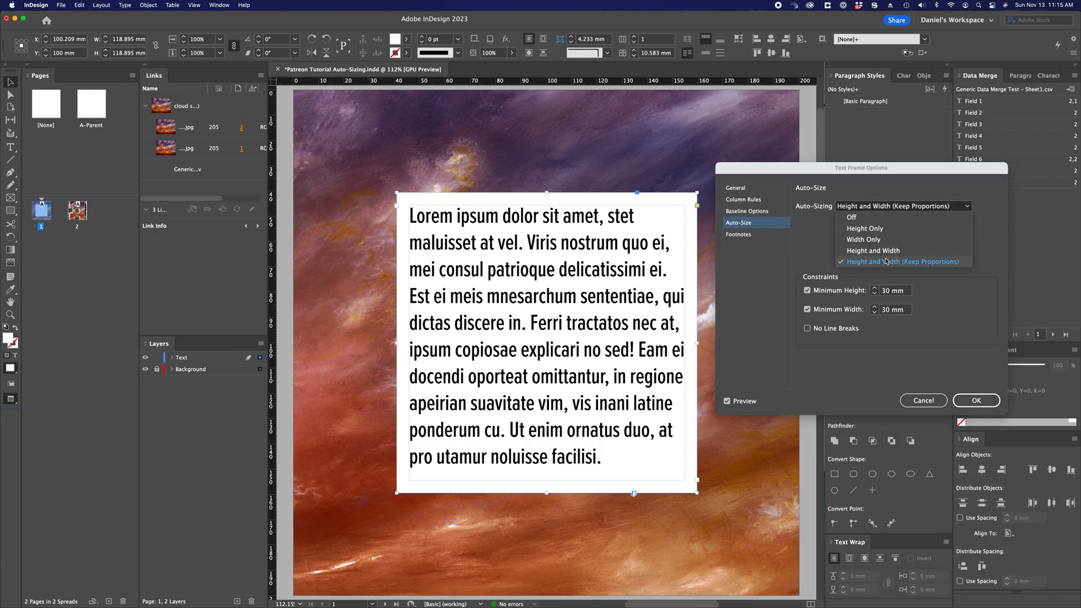
{"action": "mouse_move", "coordinate": [886, 196]}
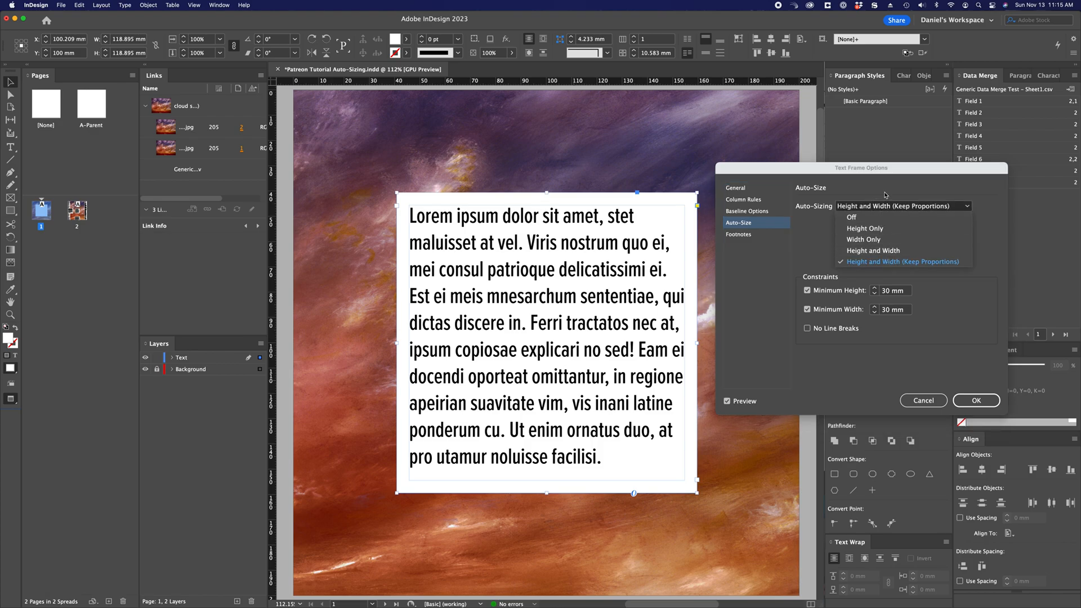
{"action": "left_click", "coordinate": [902, 261]}
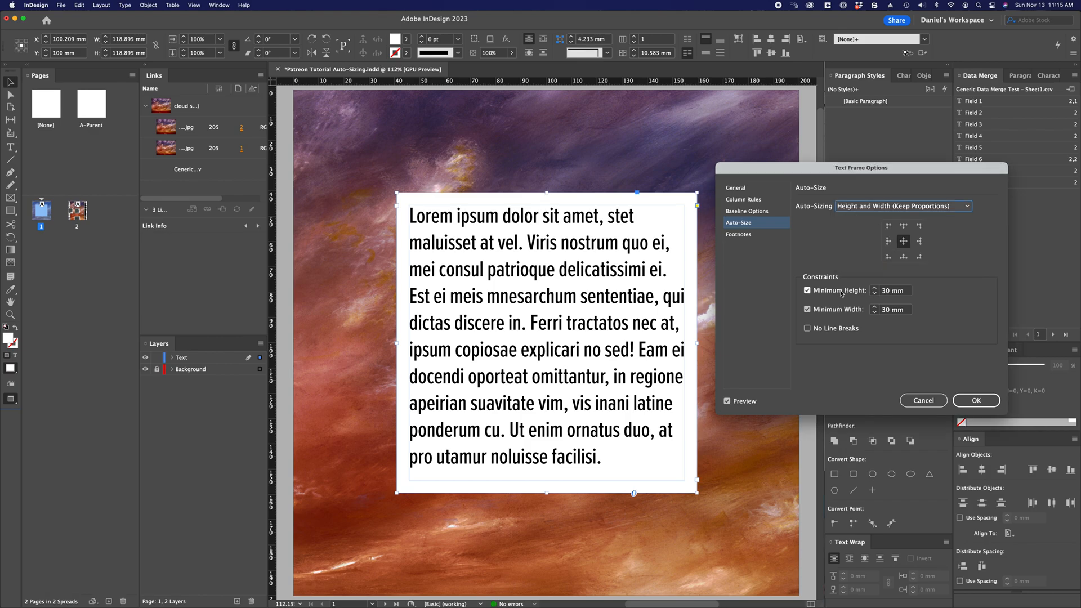
{"action": "mouse_move", "coordinate": [881, 297]}
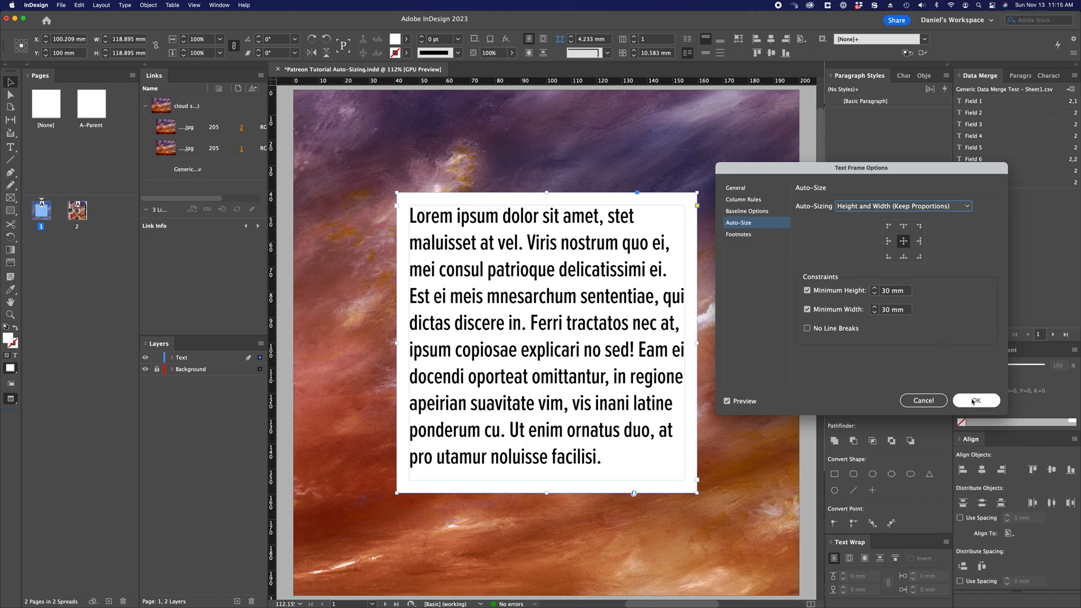
Apply proportional auto-sizing and preview merged records 2 through 5
{"action": "left_click", "coordinate": [976, 400]}
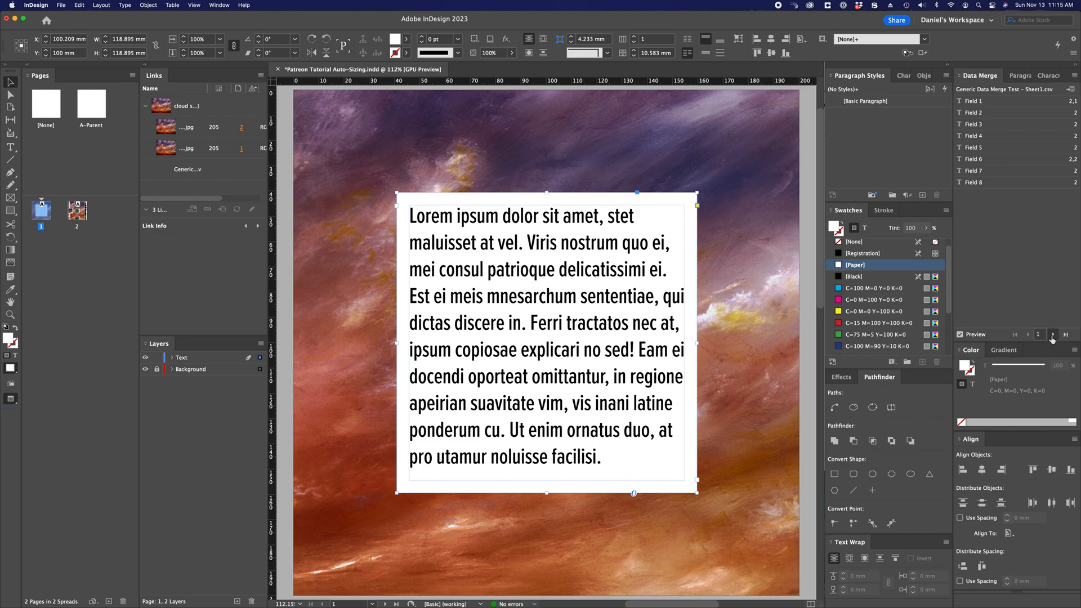
{"action": "mouse_move", "coordinate": [1053, 339]}
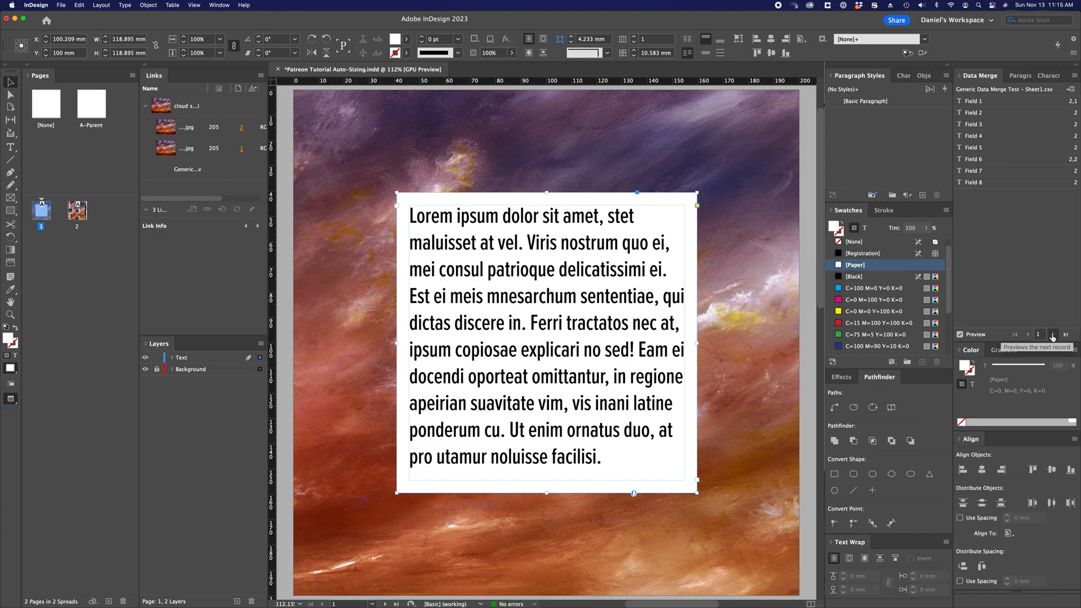
{"action": "left_click", "coordinate": [1051, 337]}
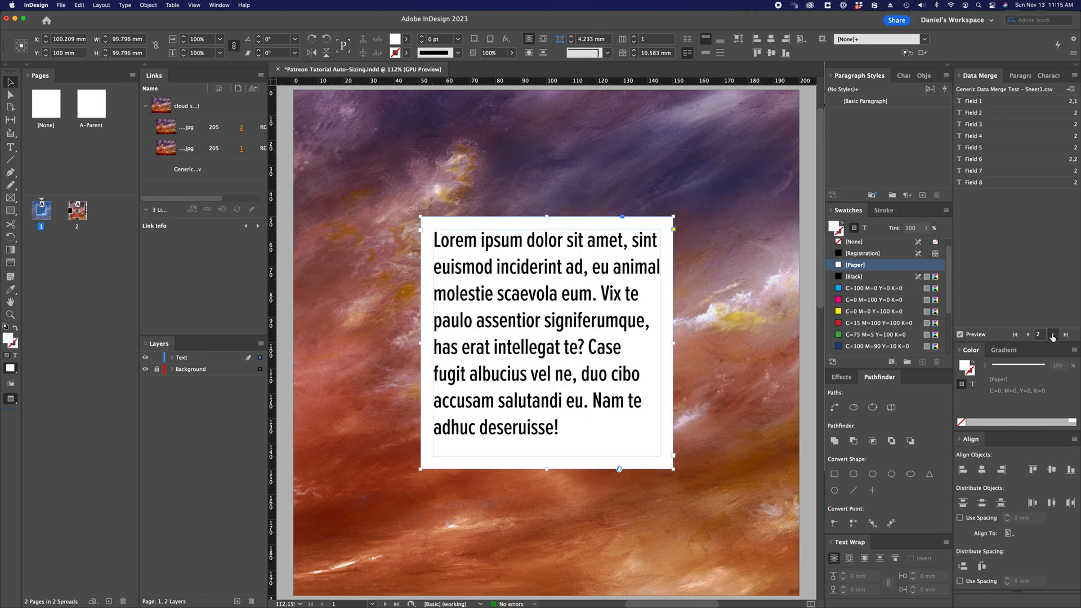
{"action": "left_click", "coordinate": [1051, 338]}
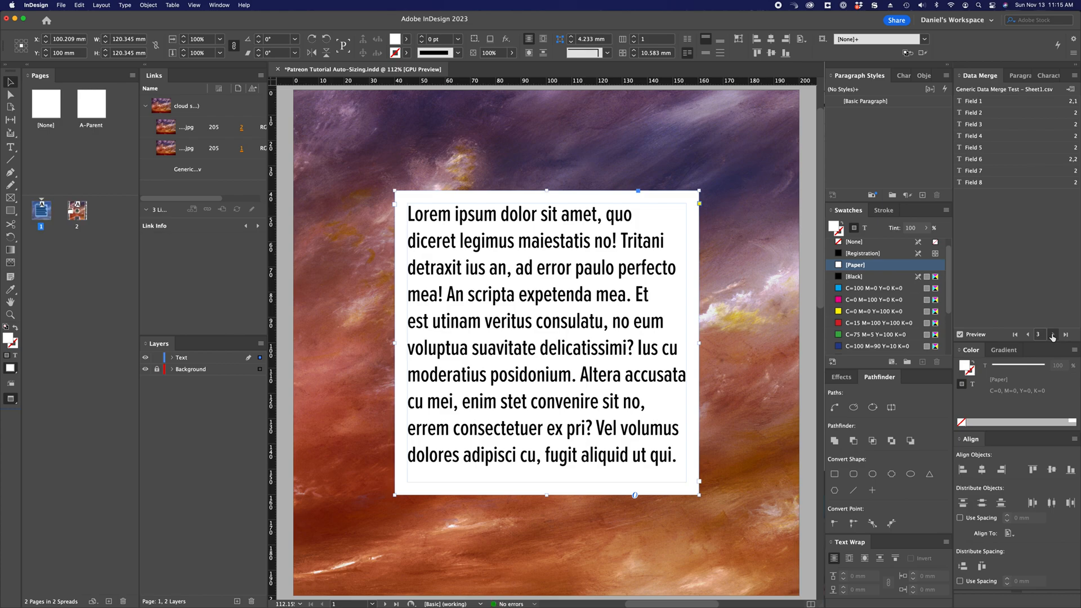
{"action": "left_click", "coordinate": [1053, 337]}
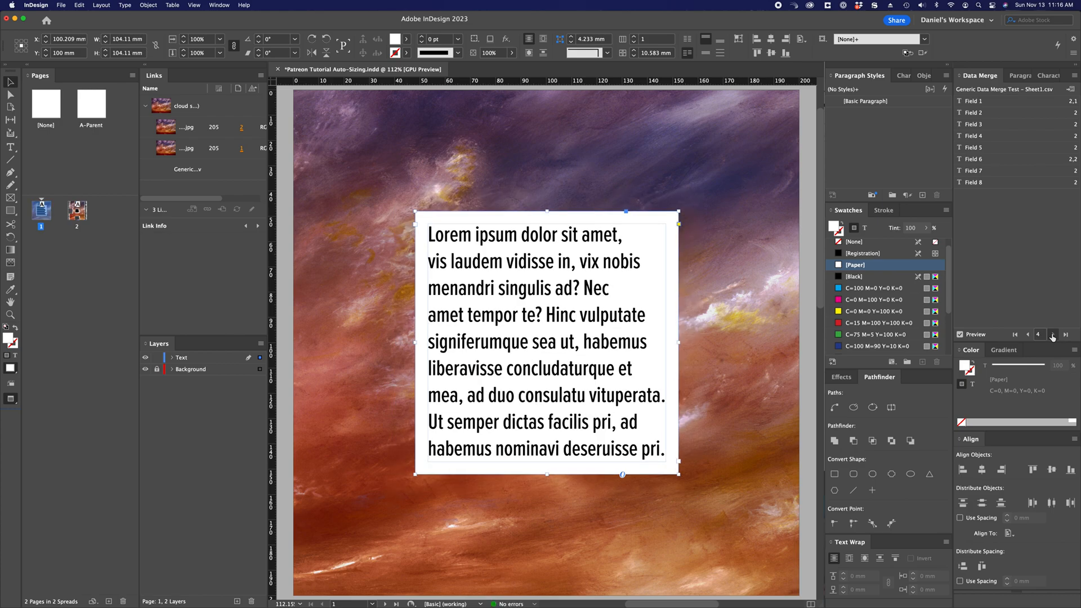
{"action": "left_click", "coordinate": [1053, 335]}
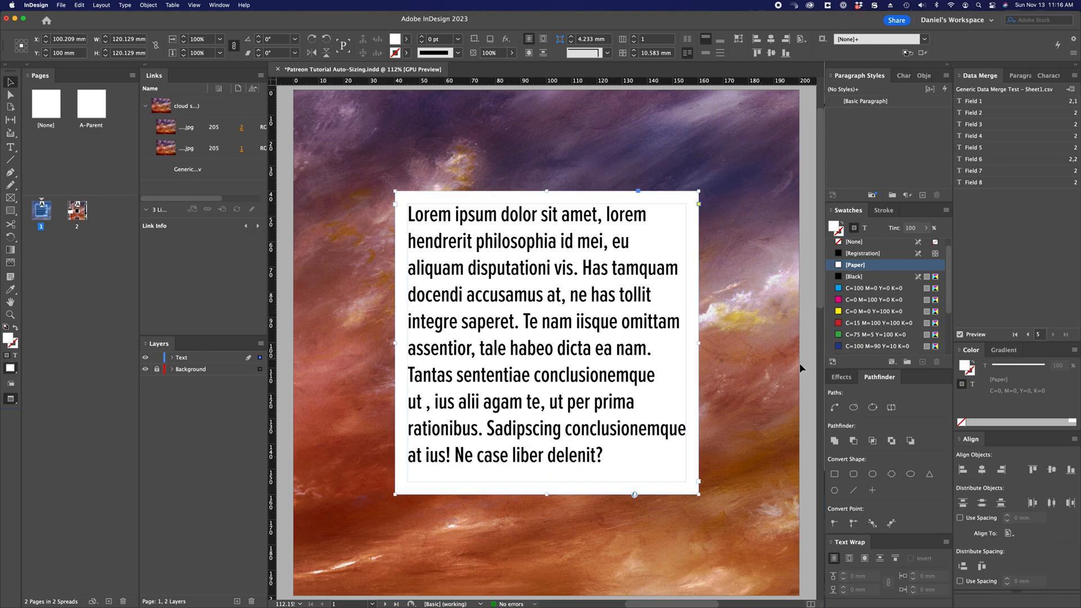
{"action": "mouse_move", "coordinate": [1029, 334]}
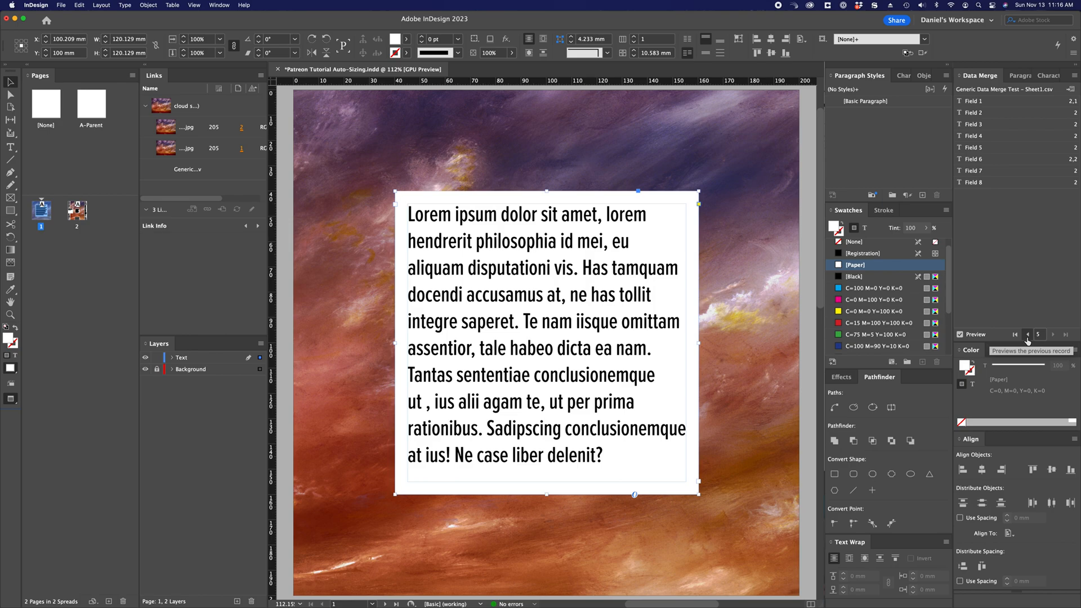
Step back through the merged records to record 1
{"action": "left_click", "coordinate": [1044, 334]}
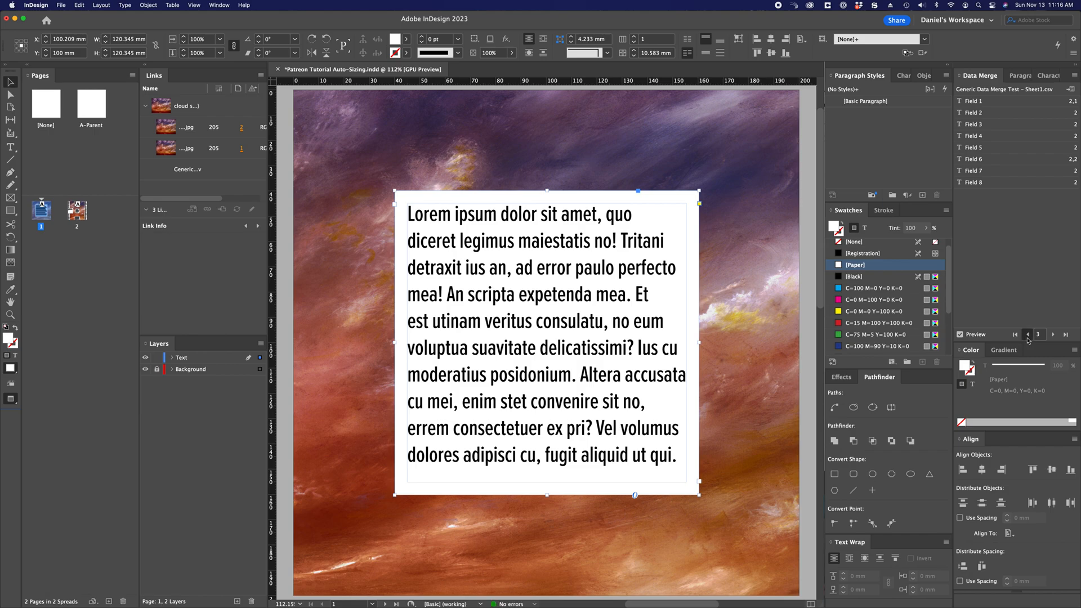
{"action": "left_click", "coordinate": [1025, 334]}
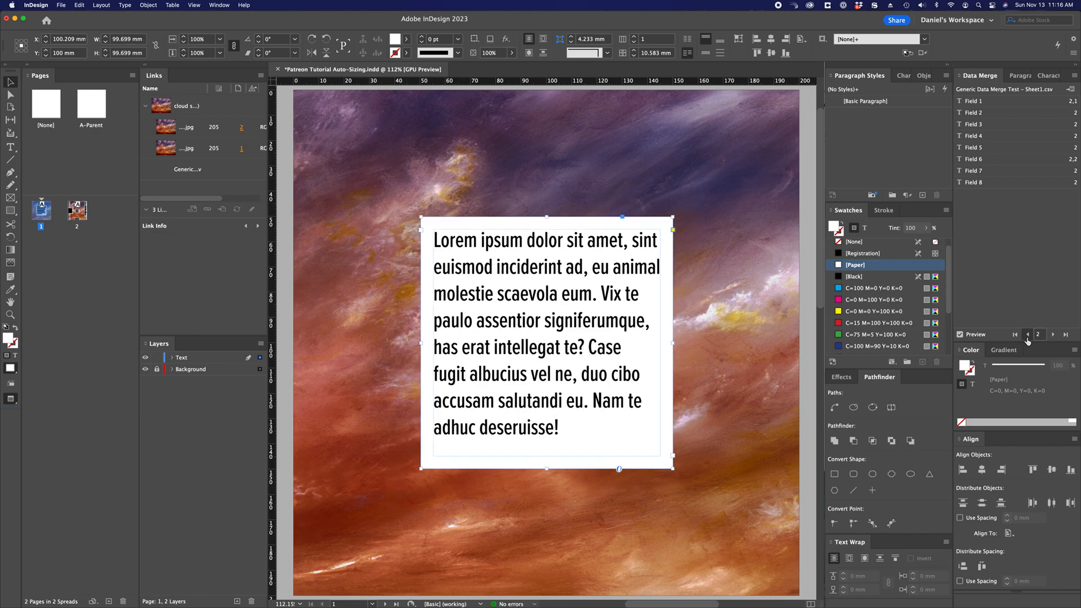
{"action": "left_click", "coordinate": [1042, 334]}
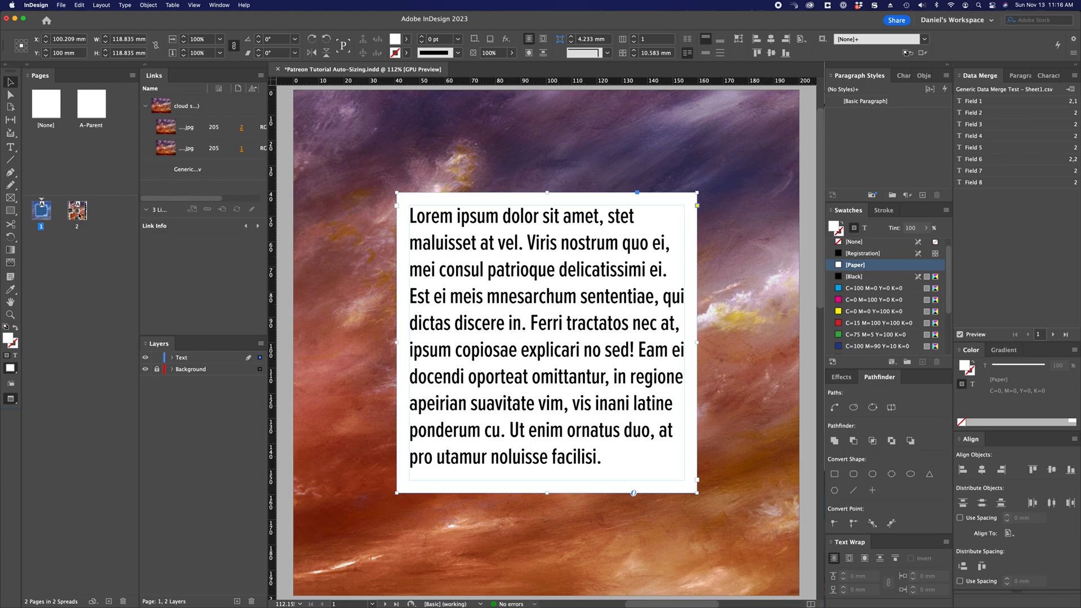
{"action": "mouse_move", "coordinate": [77, 210]}
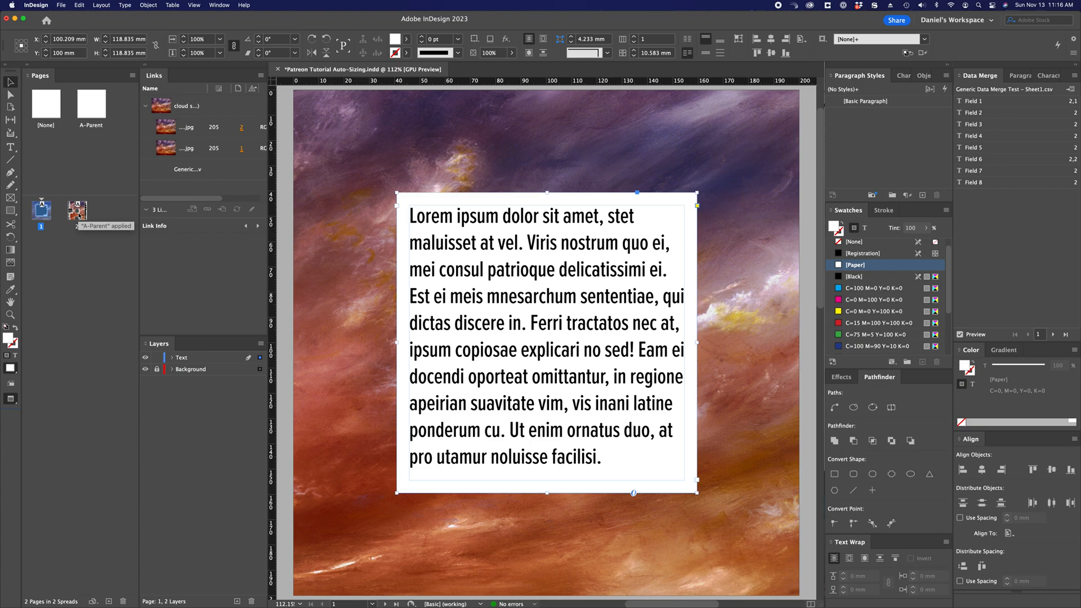
Go to page 2 and preview merged records 2 and 3 in its frames
{"action": "left_click", "coordinate": [77, 209]}
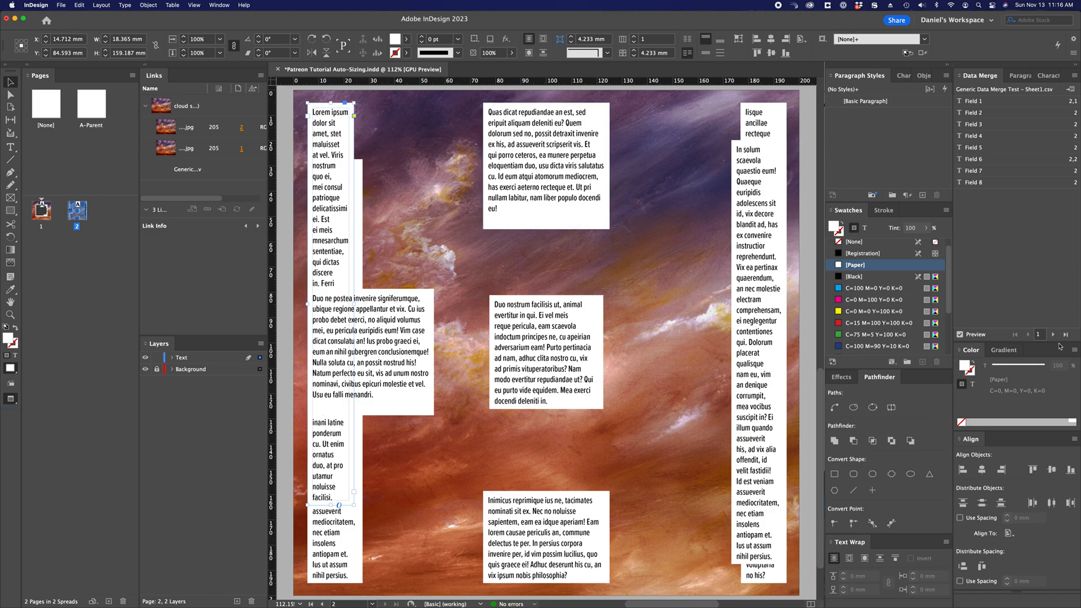
{"action": "left_click", "coordinate": [1062, 334]}
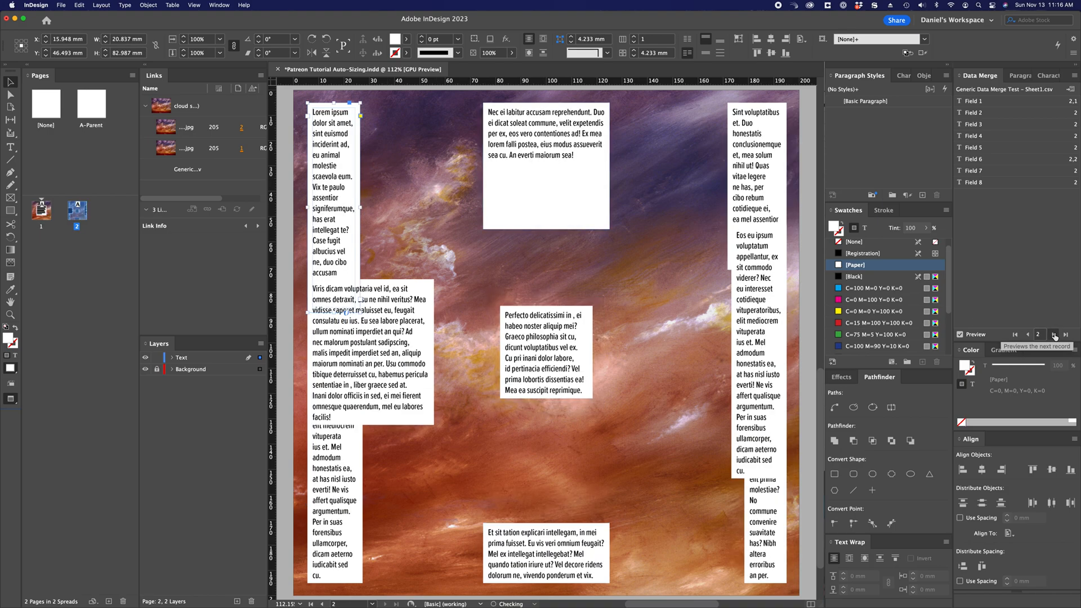
{"action": "left_click", "coordinate": [1063, 334]}
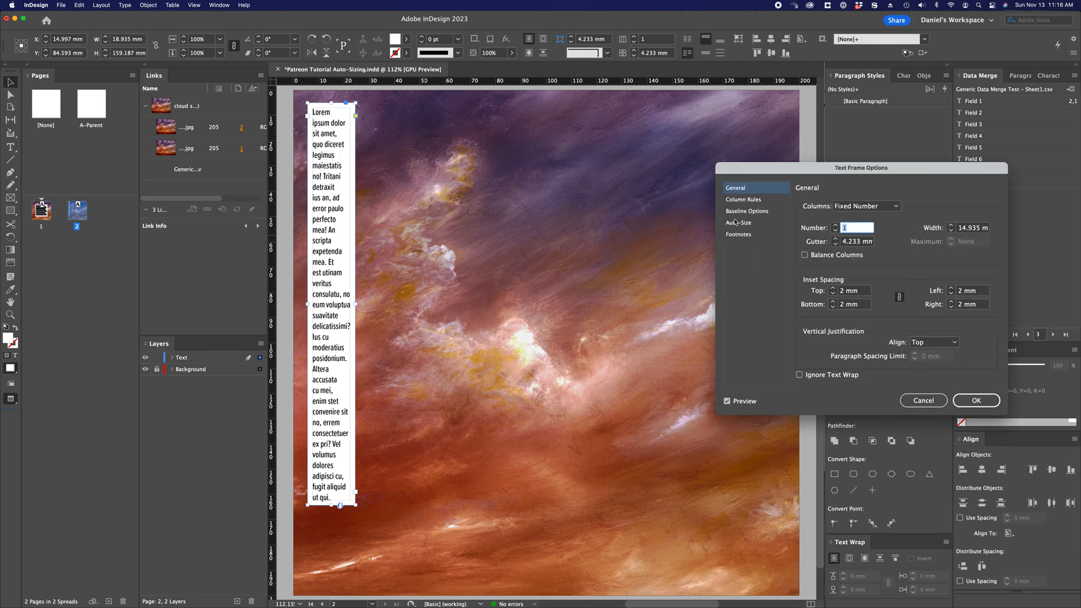
Show the left frame's Auto-Size section: Height and Width, top-left anchor, no minimums
{"action": "left_click", "coordinate": [739, 222]}
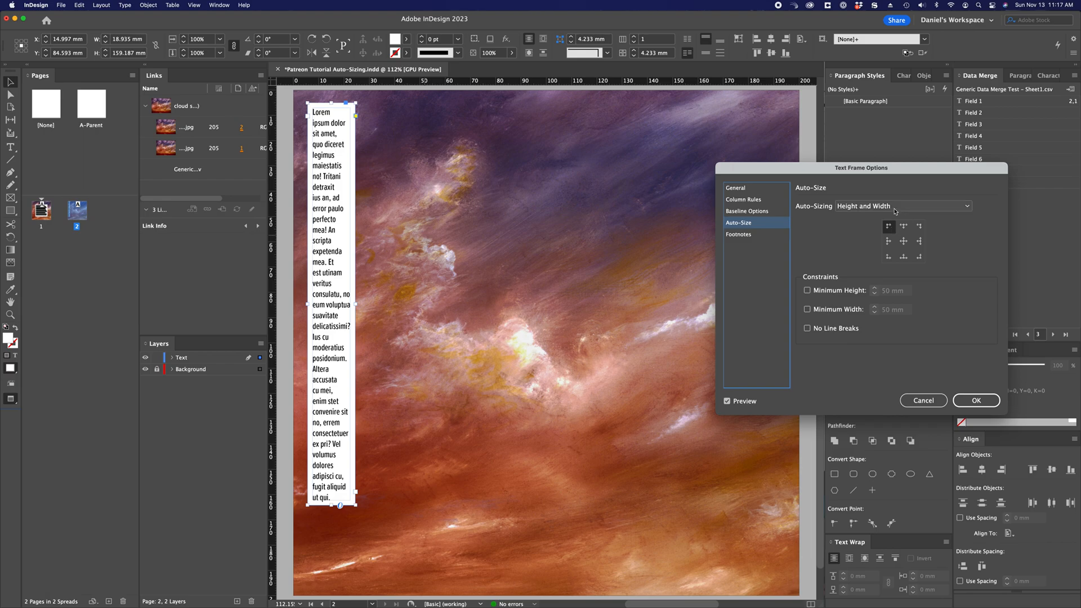
{"action": "mouse_move", "coordinate": [893, 211]}
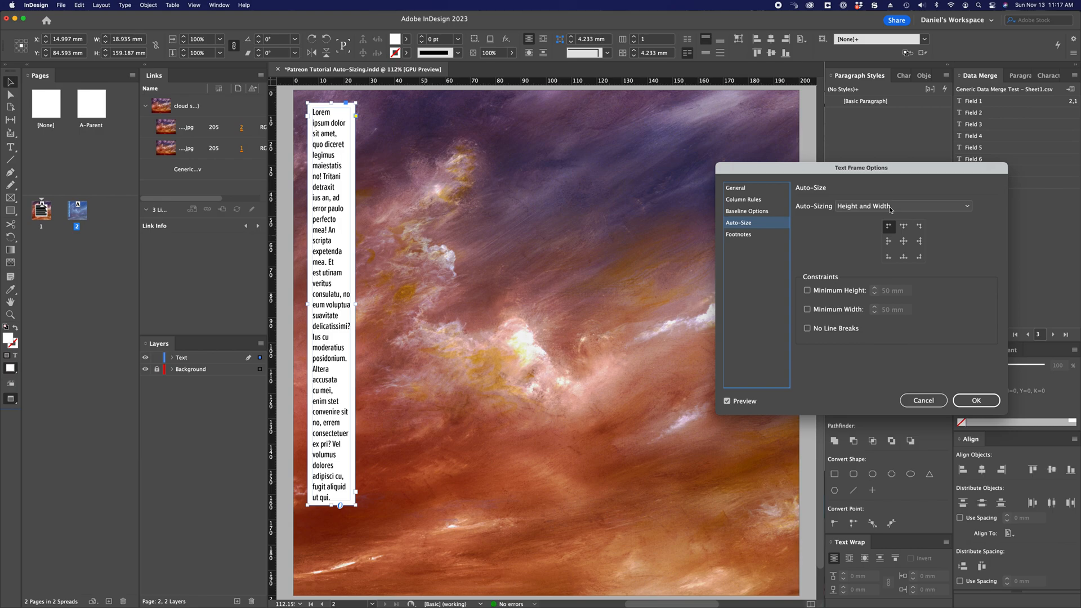
Apply the left frame's auto-sizing, then preview records 3, 2, 1 and 2 again
{"action": "left_click", "coordinate": [976, 400]}
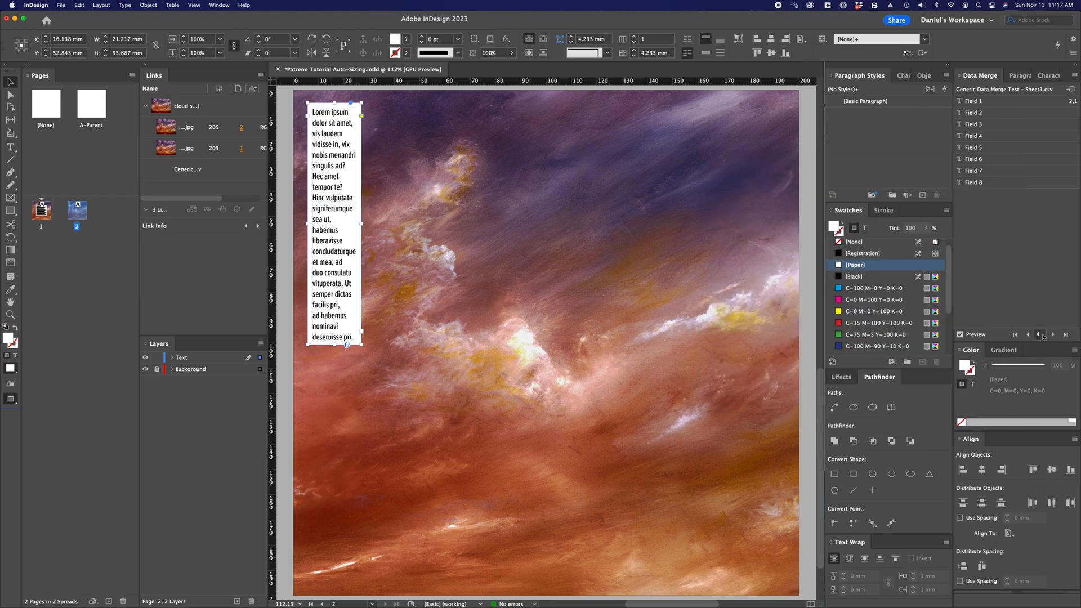
{"action": "left_click", "coordinate": [1027, 335]}
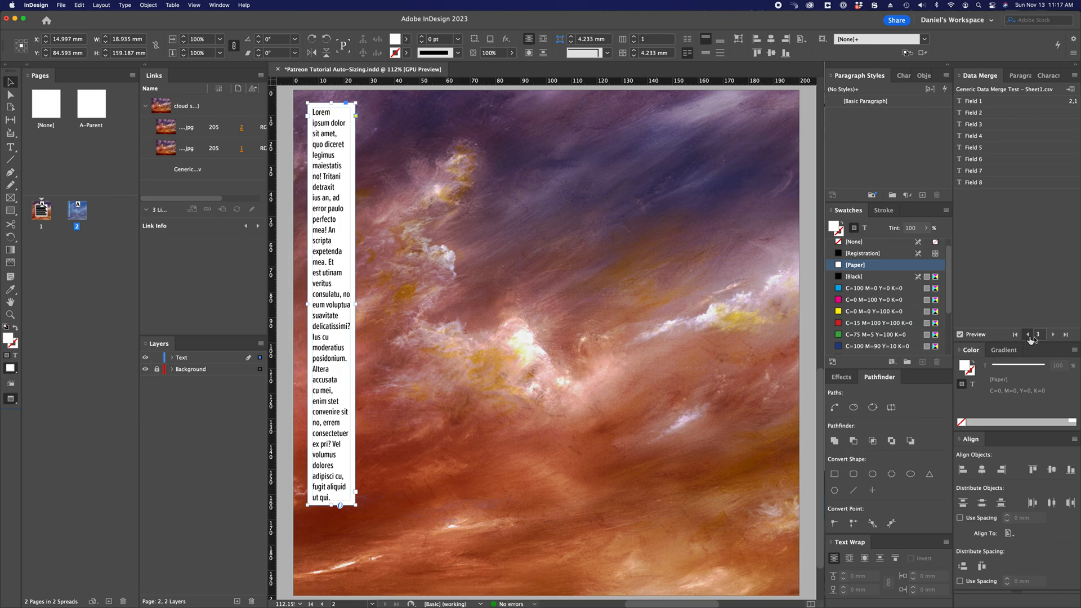
{"action": "left_click", "coordinate": [1029, 334]}
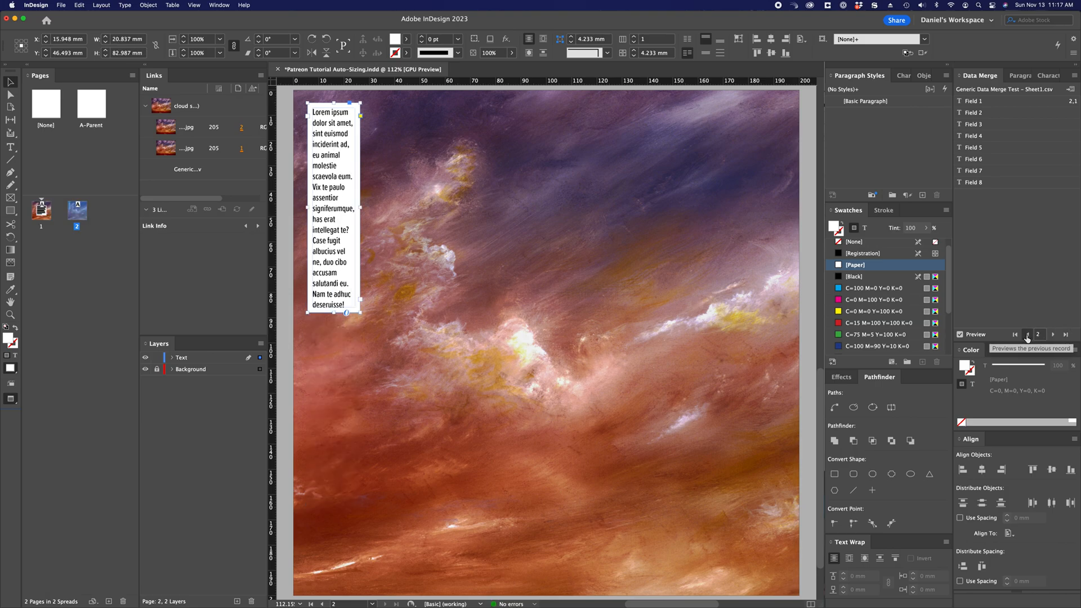
{"action": "left_click", "coordinate": [1028, 334]}
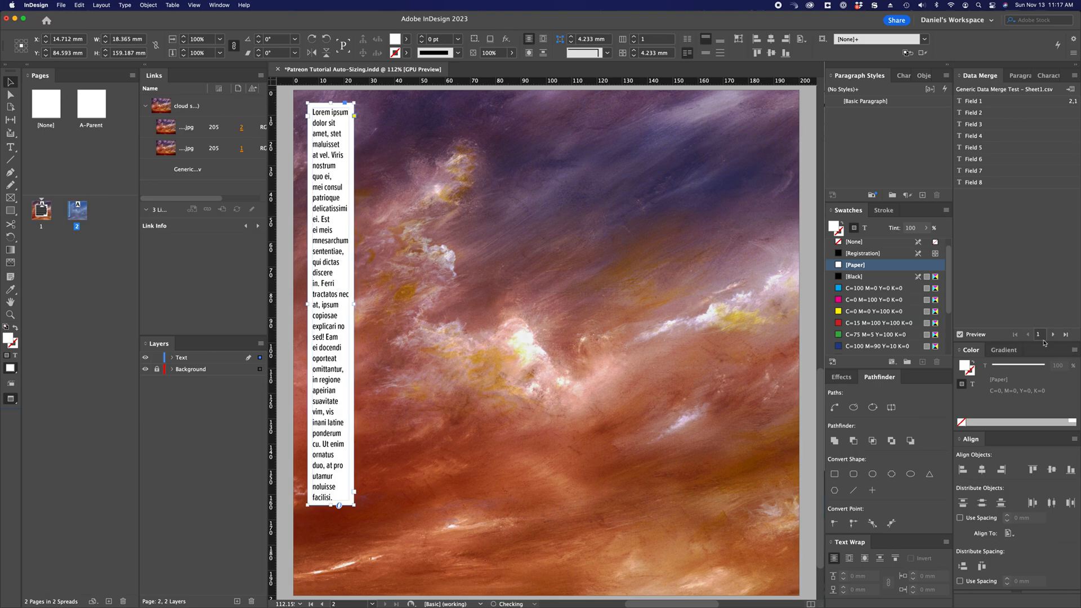
{"action": "left_click", "coordinate": [1053, 334]}
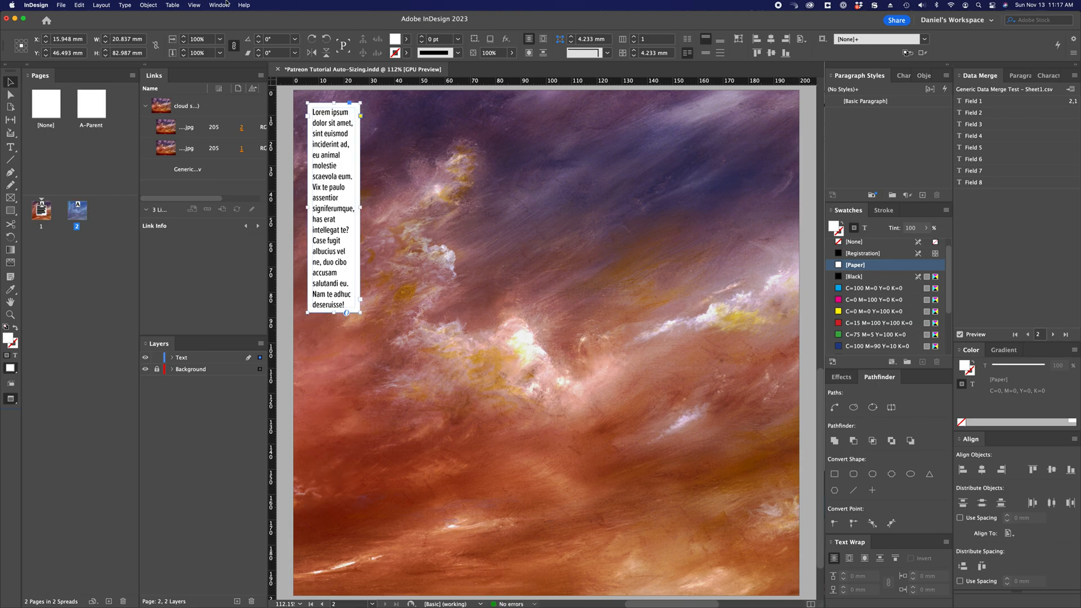
{"action": "mouse_move", "coordinate": [323, 139]}
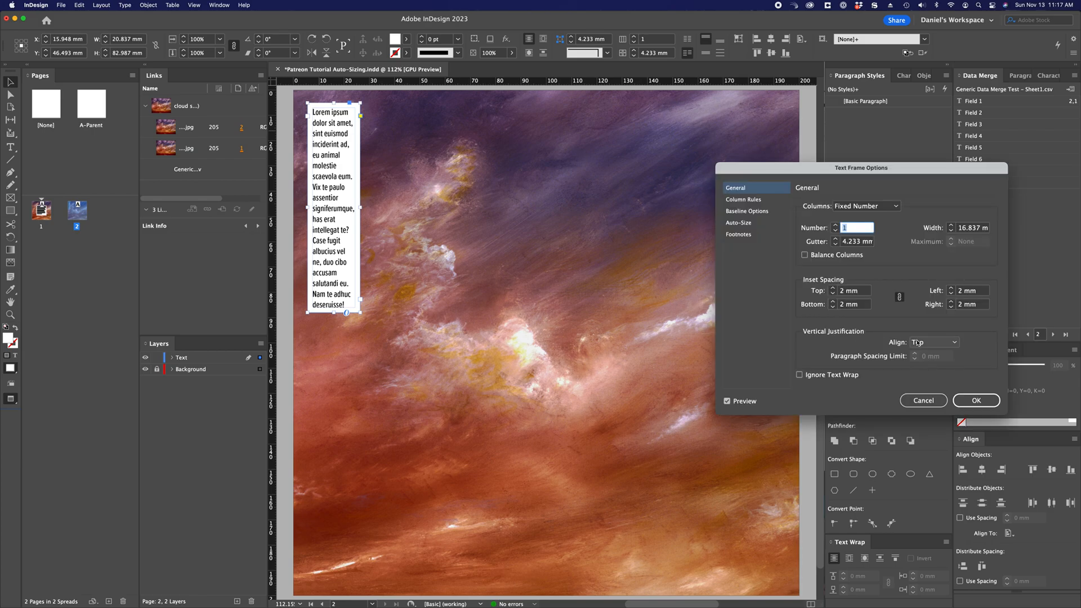
Switch the top-left frame's auto-sizing to Height Only
{"action": "left_click", "coordinate": [738, 223]}
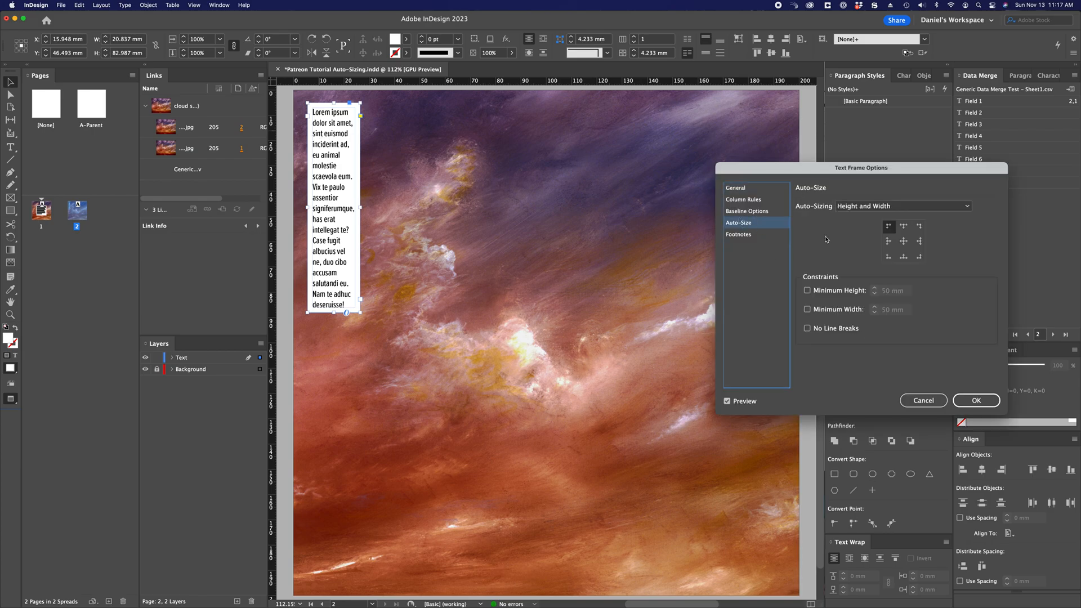
{"action": "left_click", "coordinate": [903, 205]}
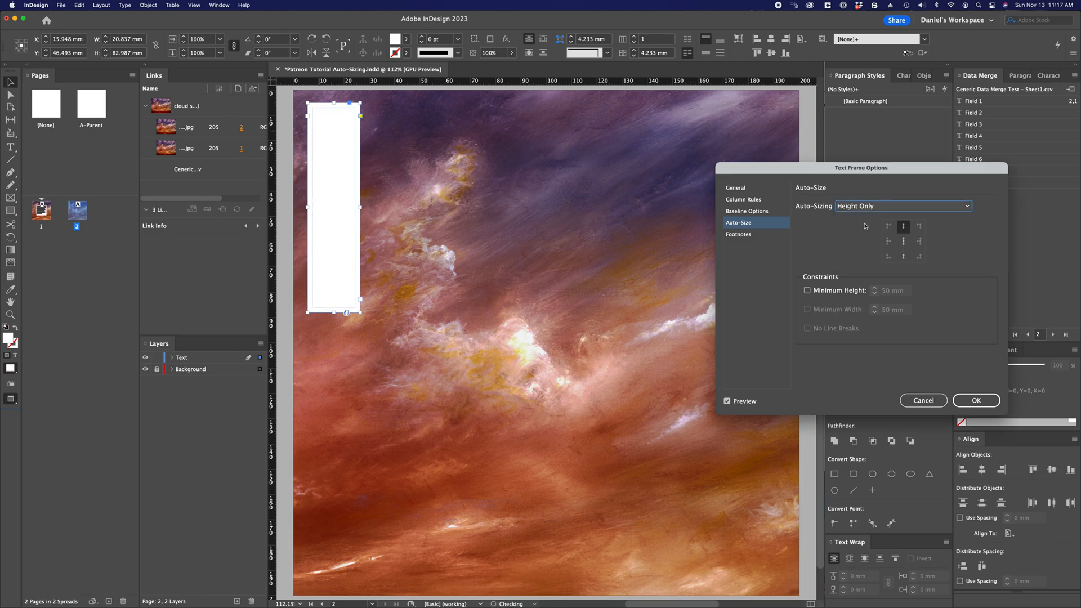
{"action": "left_click", "coordinate": [904, 242]}
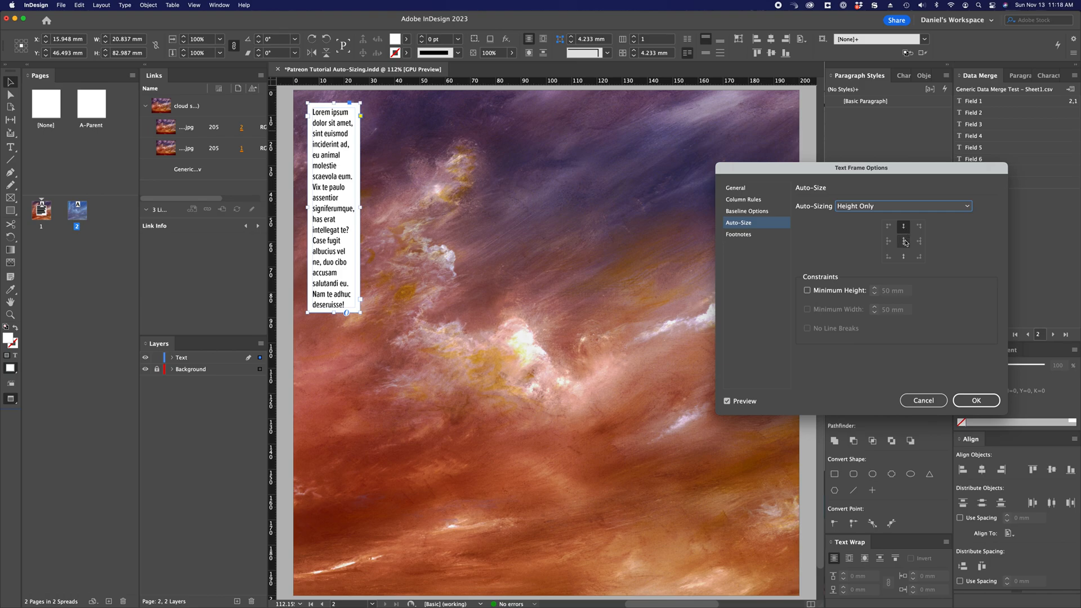
{"action": "mouse_move", "coordinate": [906, 224]}
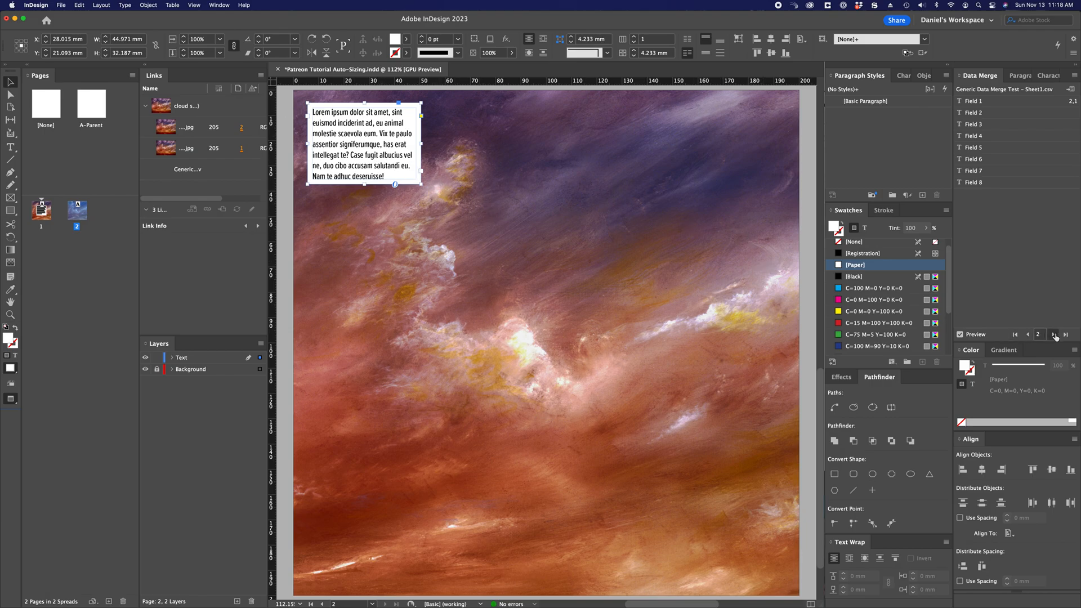
Step through records 4, 5, 3 and back to 2 to watch the frame's height change
{"action": "left_click", "coordinate": [1057, 337]}
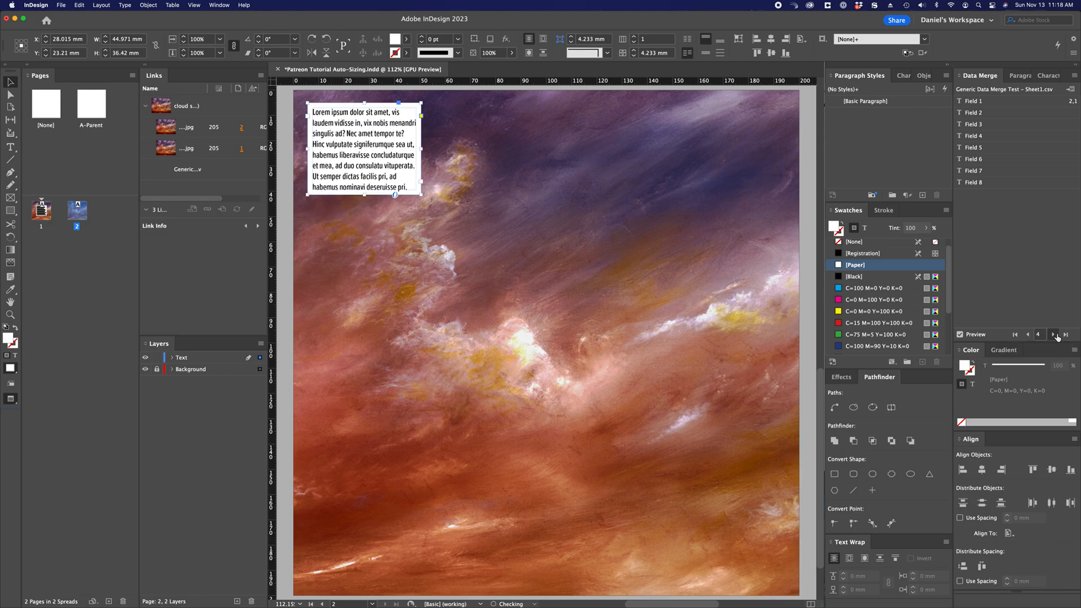
{"action": "left_click", "coordinate": [1053, 334]}
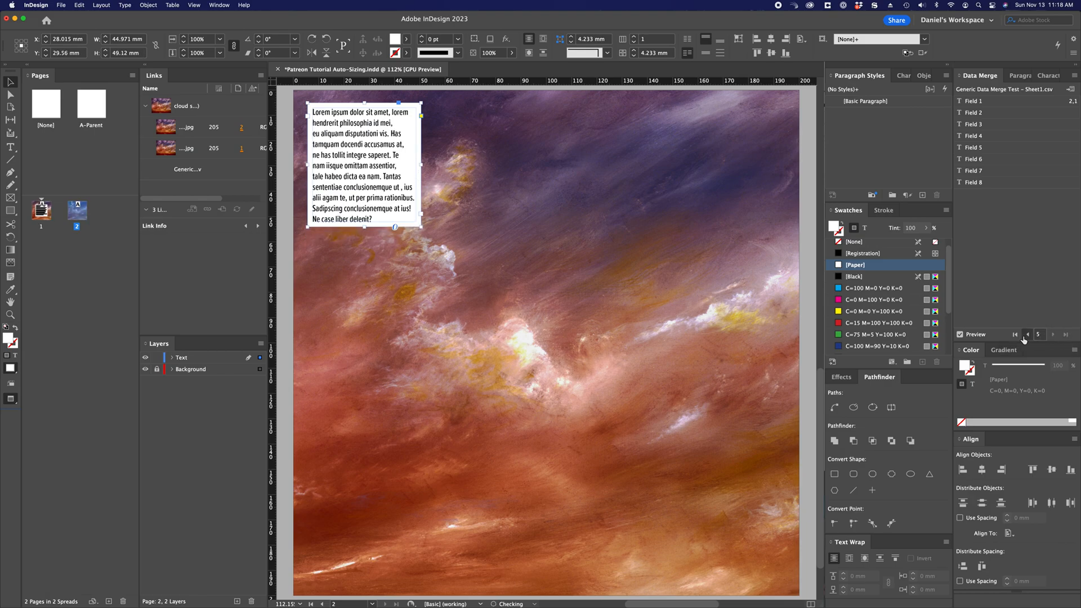
{"action": "left_click", "coordinate": [1027, 334]}
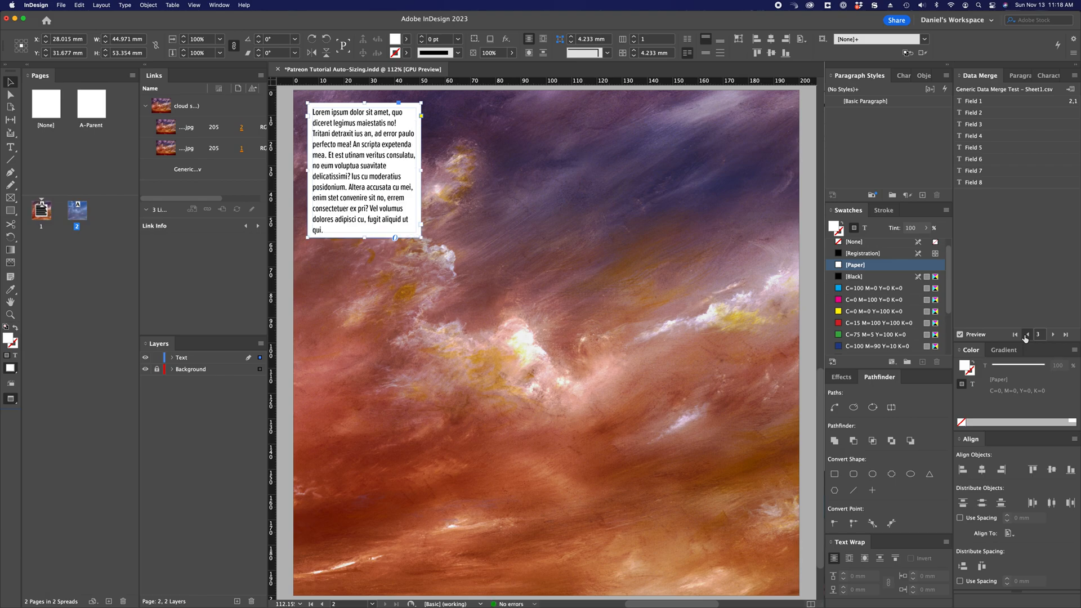
{"action": "left_click", "coordinate": [1024, 338]}
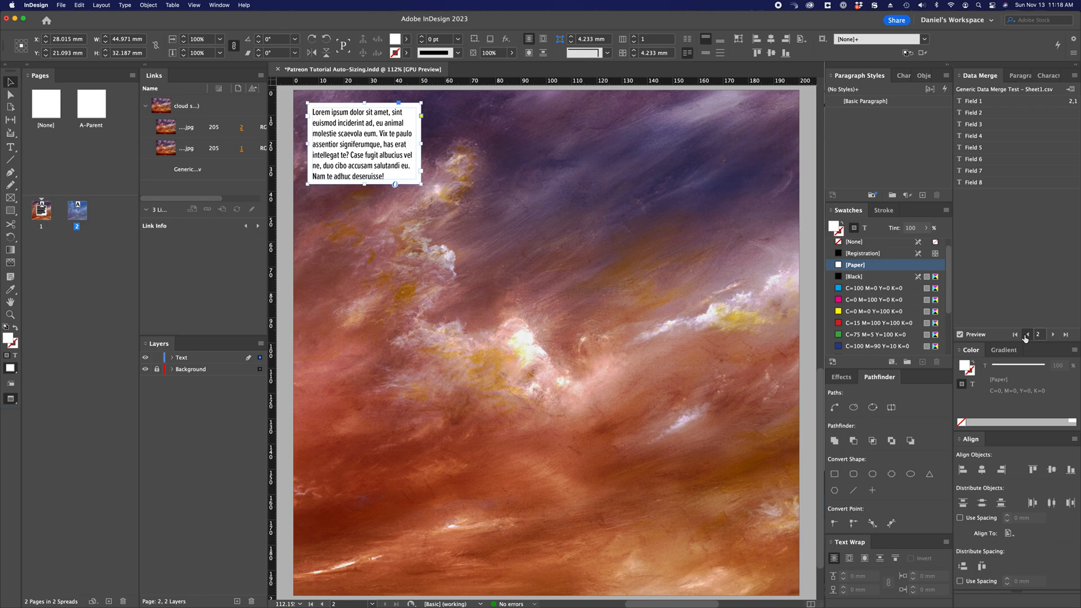
{"action": "left_click", "coordinate": [1053, 334]}
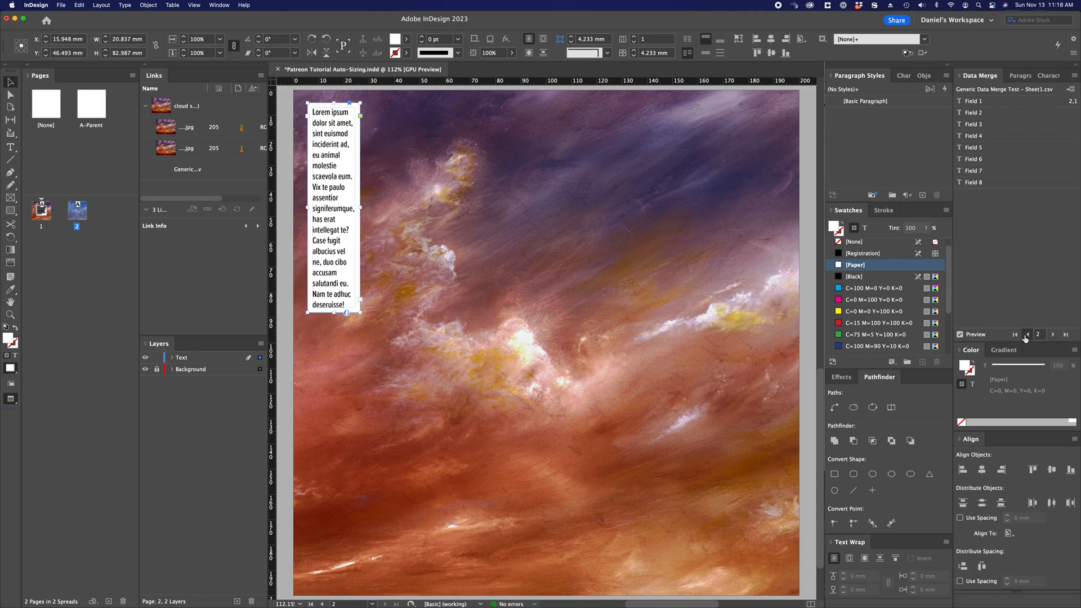
{"action": "left_click", "coordinate": [1053, 334]}
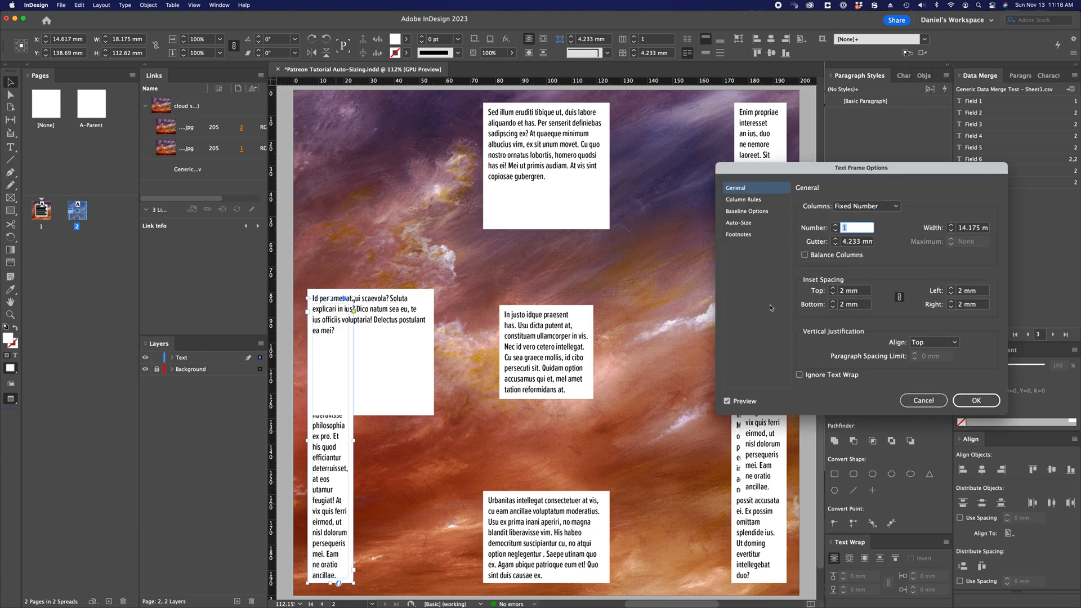
Apply Height and Width auto-sizing to the lower-left frame and top-right-anchored sizing to the top-right frame
{"action": "left_click", "coordinate": [738, 222]}
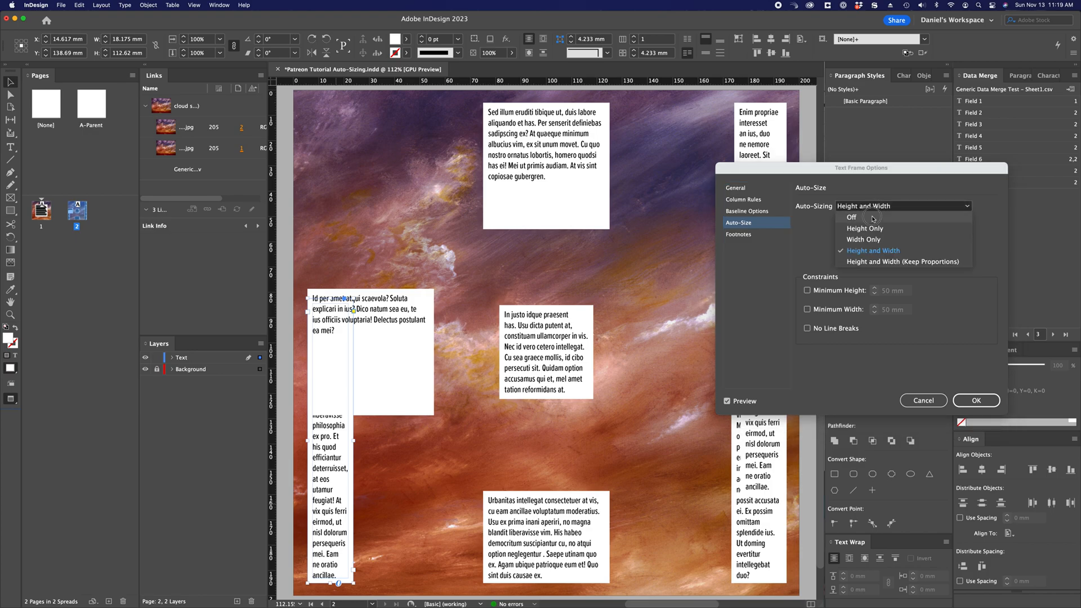
{"action": "left_click", "coordinate": [975, 400]}
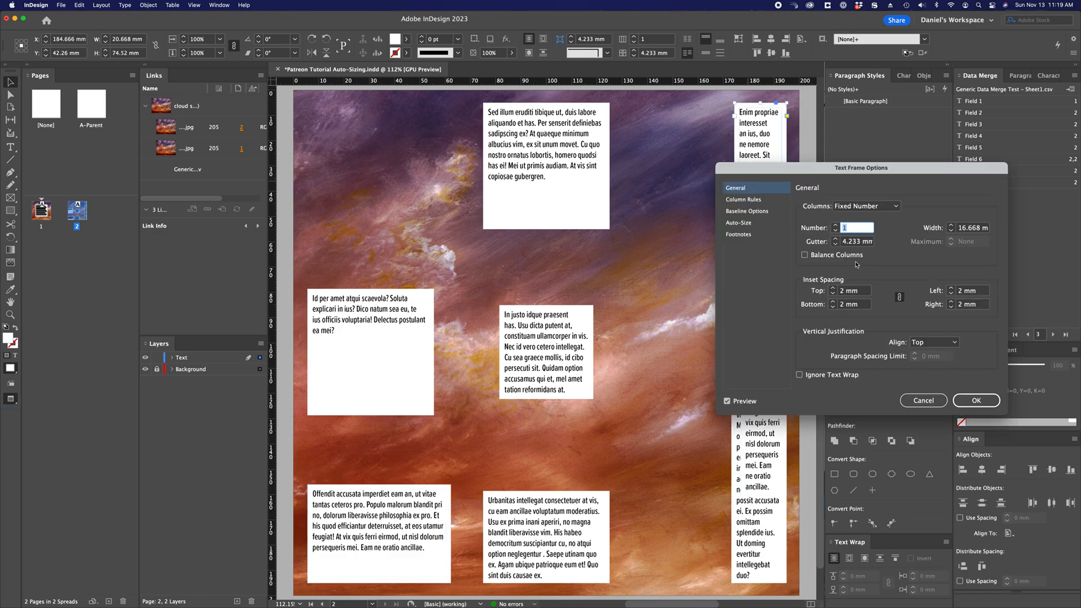
{"action": "left_click", "coordinate": [738, 222]}
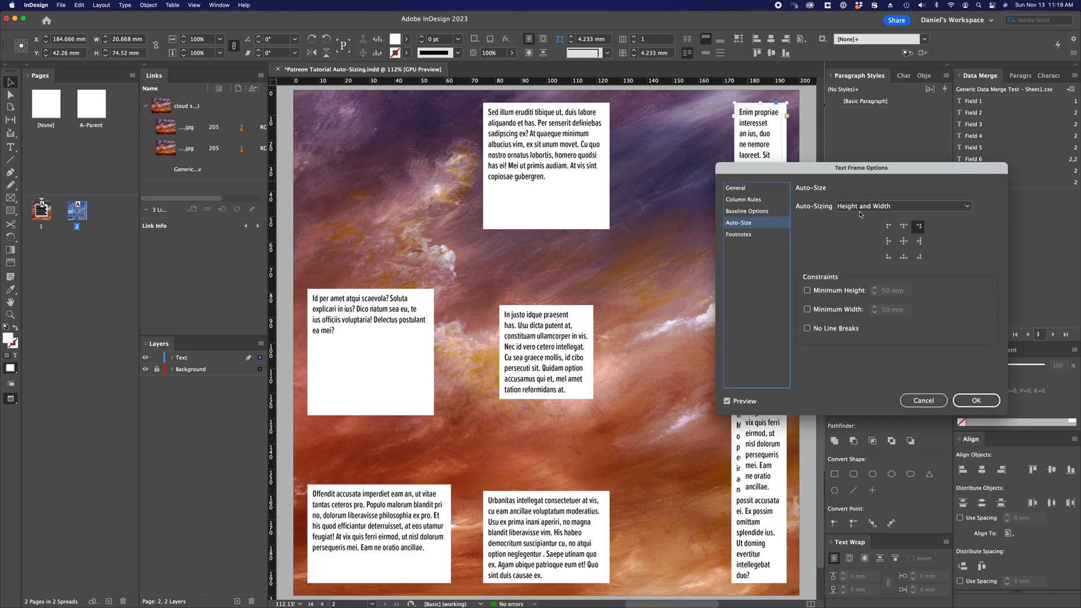
{"action": "left_click", "coordinate": [976, 400]}
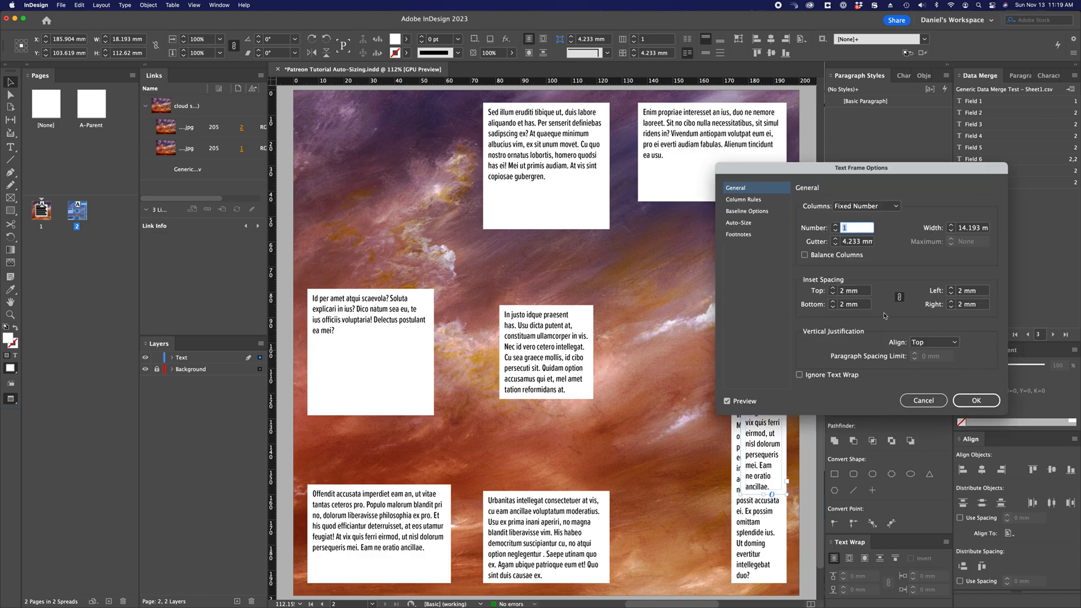
Apply Height and Width auto-sizing anchored bottom-right to the bottom-right frame
{"action": "left_click", "coordinate": [738, 223]}
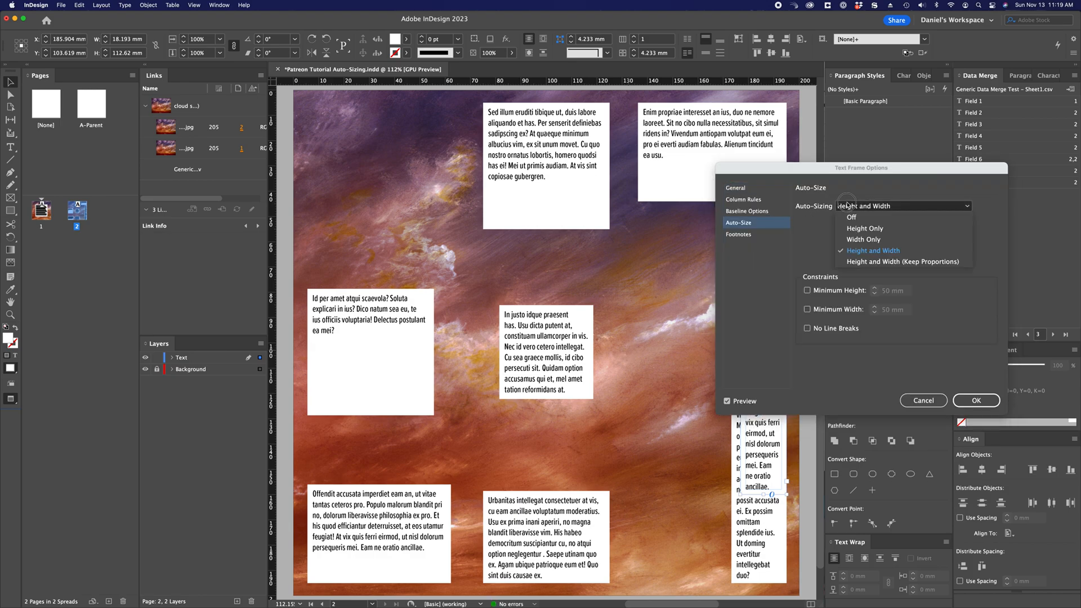
{"action": "left_click", "coordinate": [975, 400]}
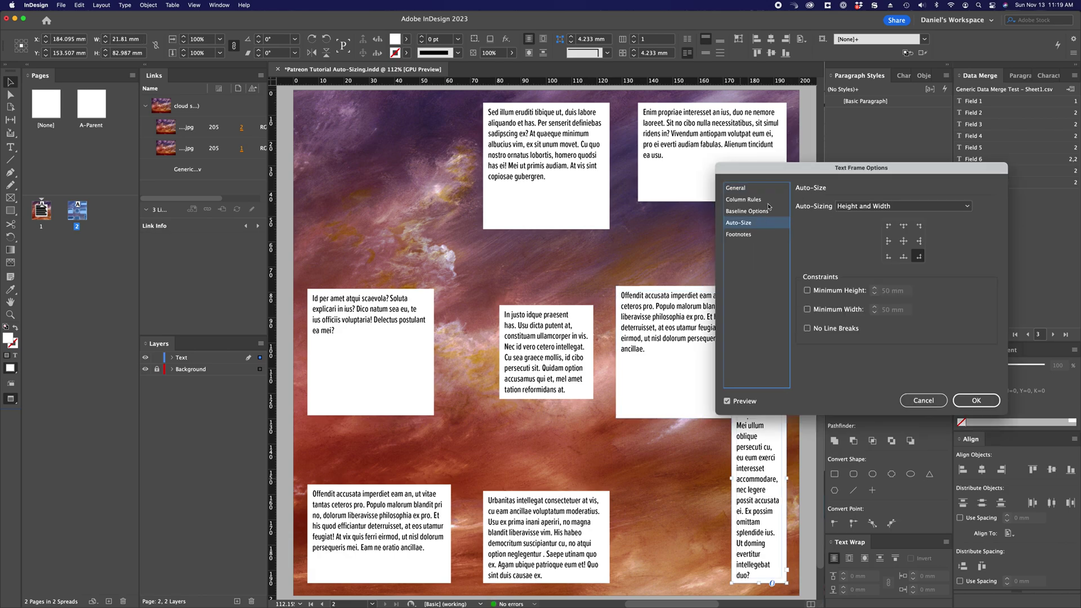
{"action": "left_click", "coordinate": [976, 400]}
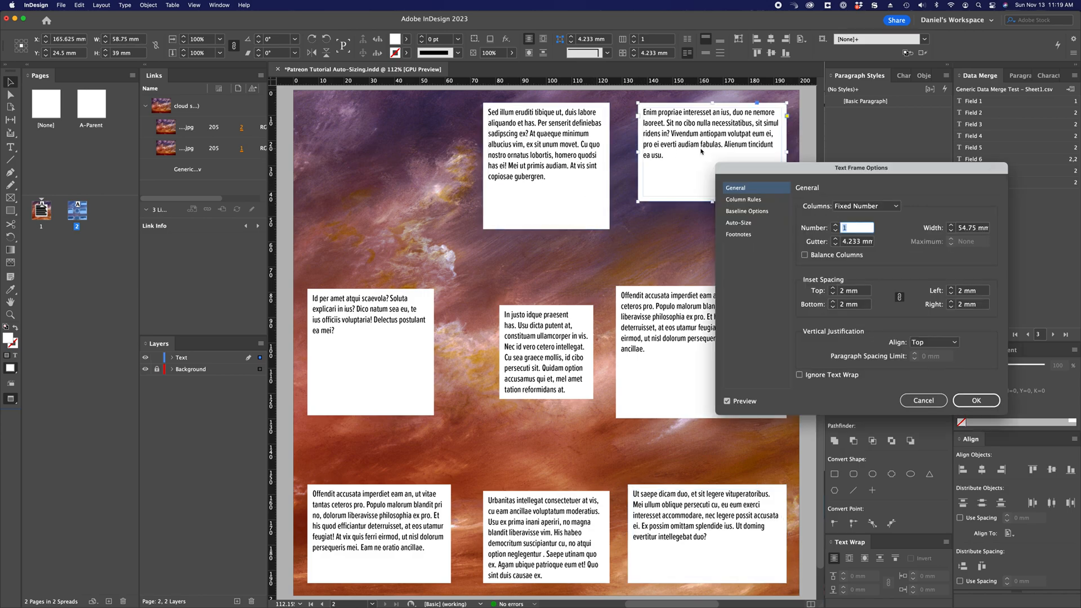
Set the top-right frame to Height Only auto-sizing with a 2 mm minimum height
{"action": "left_click", "coordinate": [738, 223]}
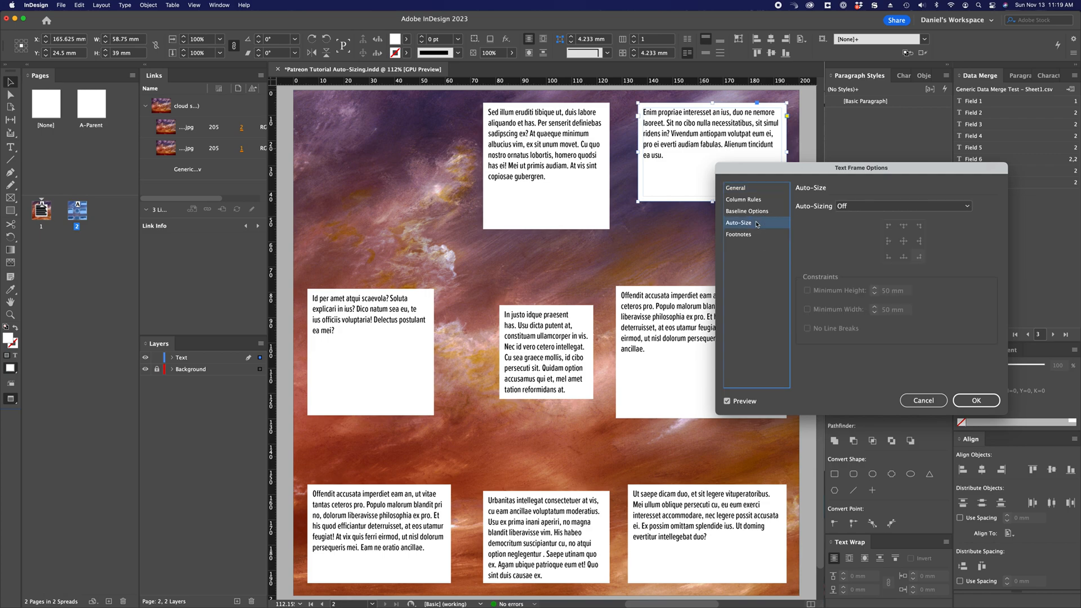
{"action": "left_click", "coordinate": [901, 206]}
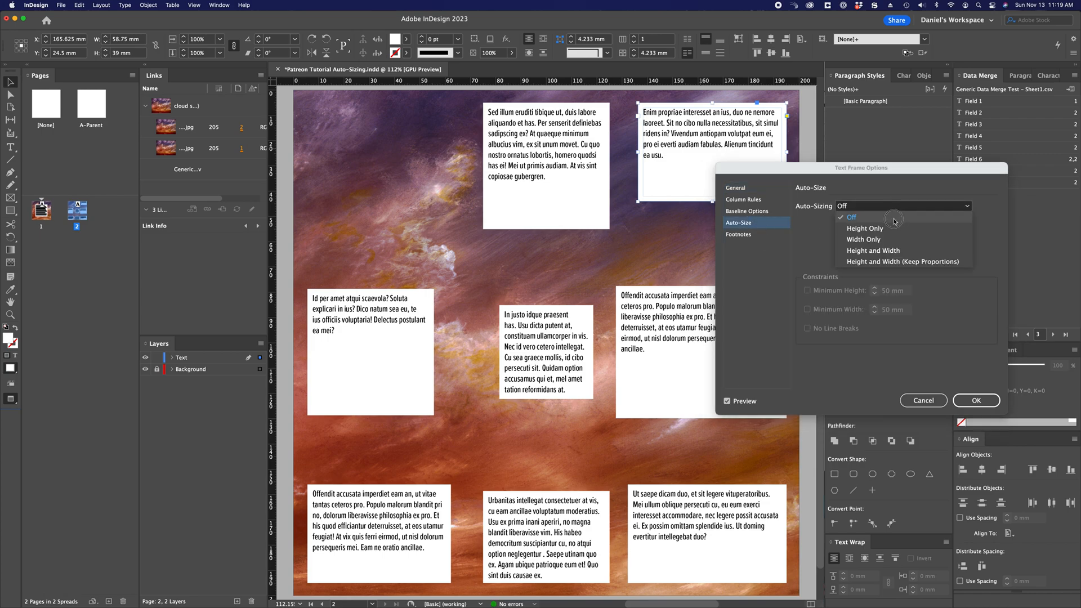
{"action": "mouse_move", "coordinate": [894, 228]}
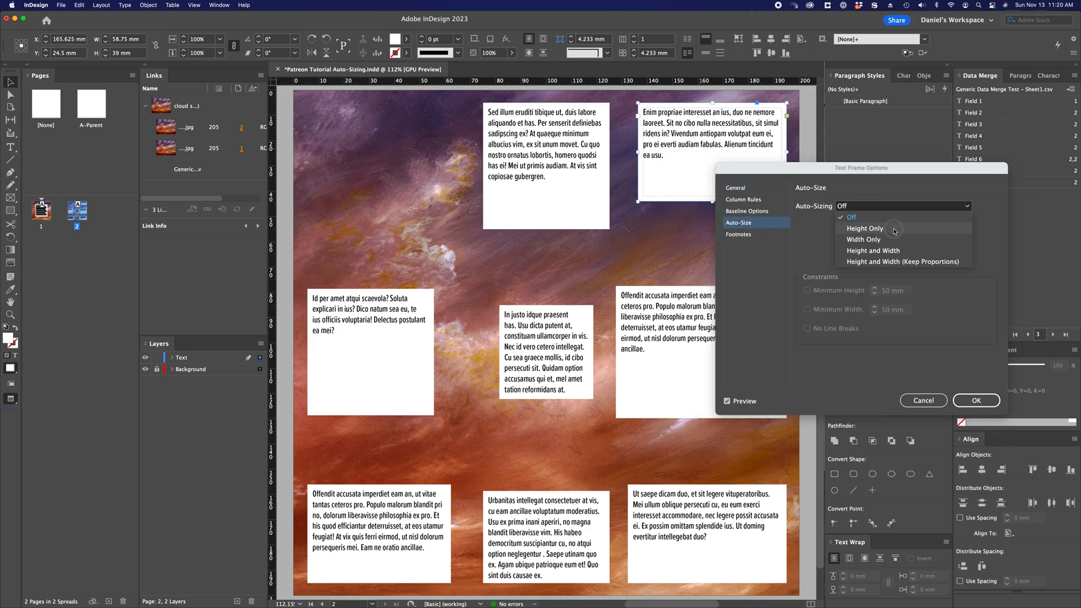
{"action": "left_click", "coordinate": [863, 228]}
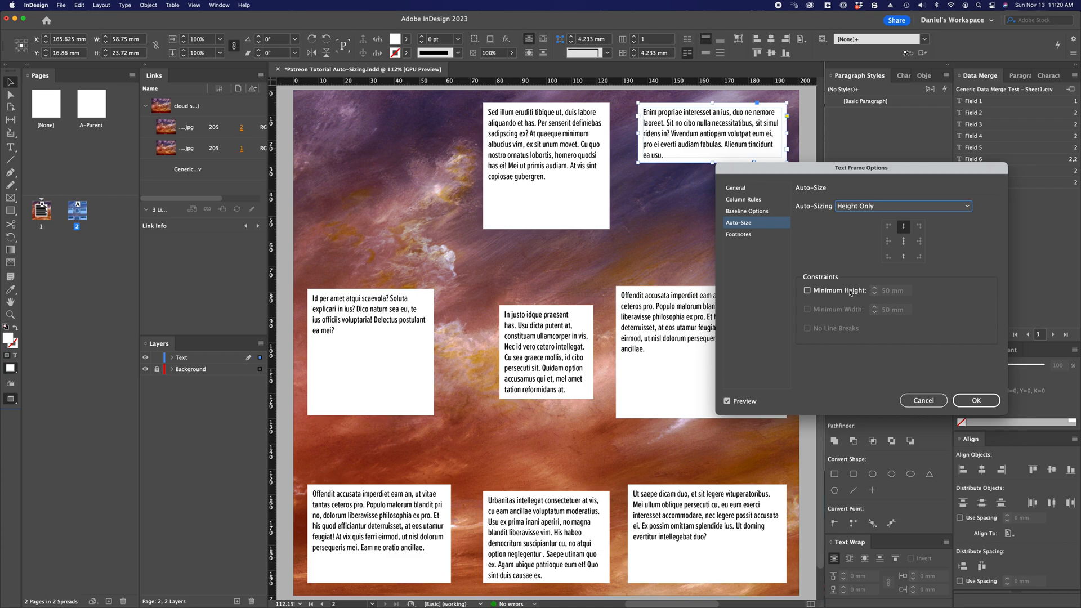
{"action": "left_click", "coordinate": [799, 290]}
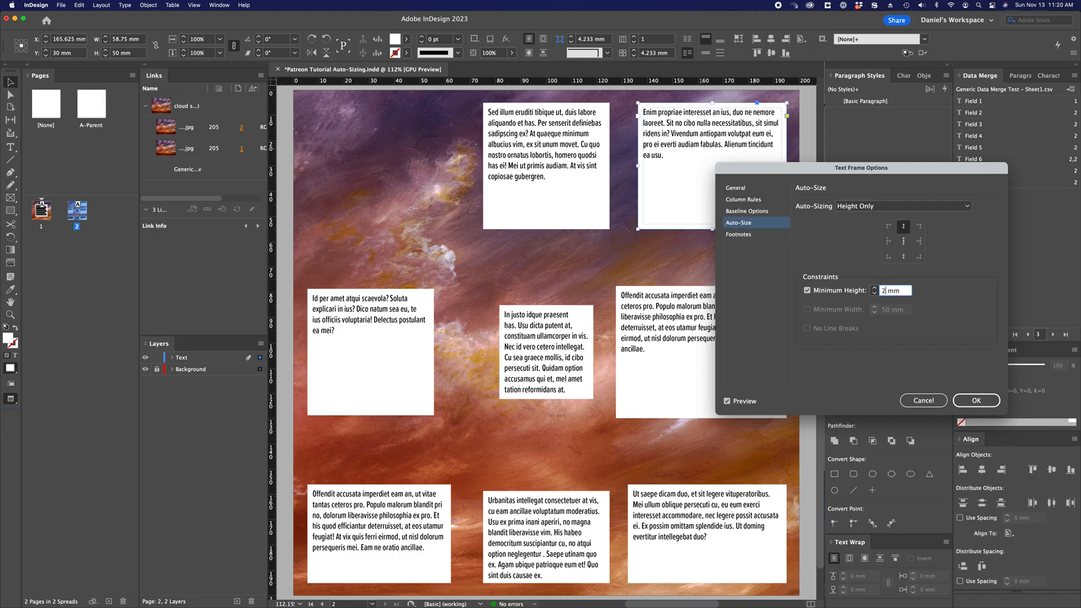
{"action": "left_click", "coordinate": [976, 399]}
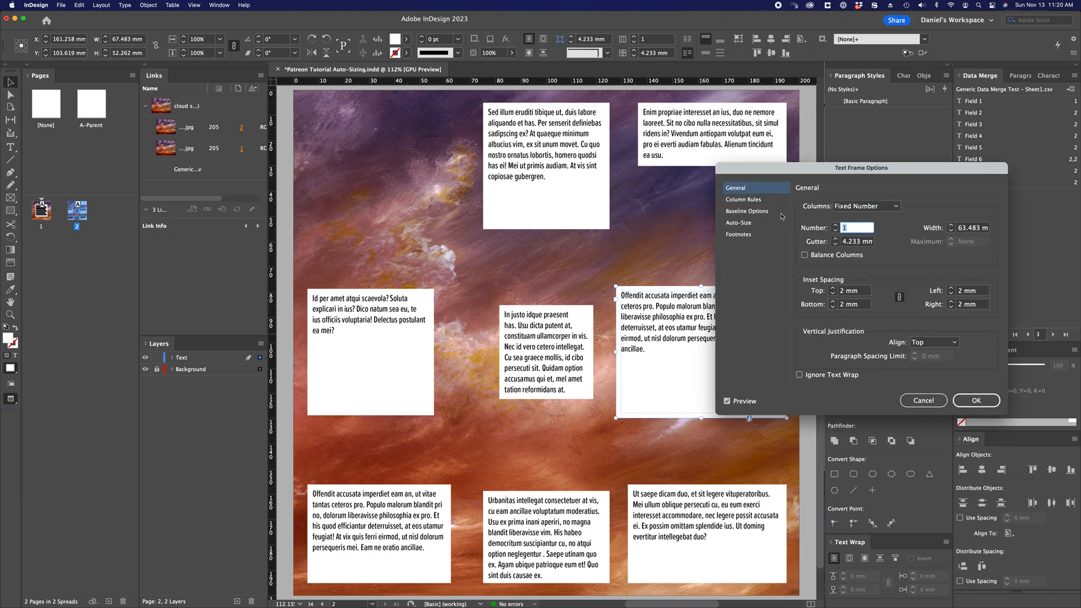
Set the middle-right frame to Height Only auto-sizing
{"action": "left_click", "coordinate": [738, 221]}
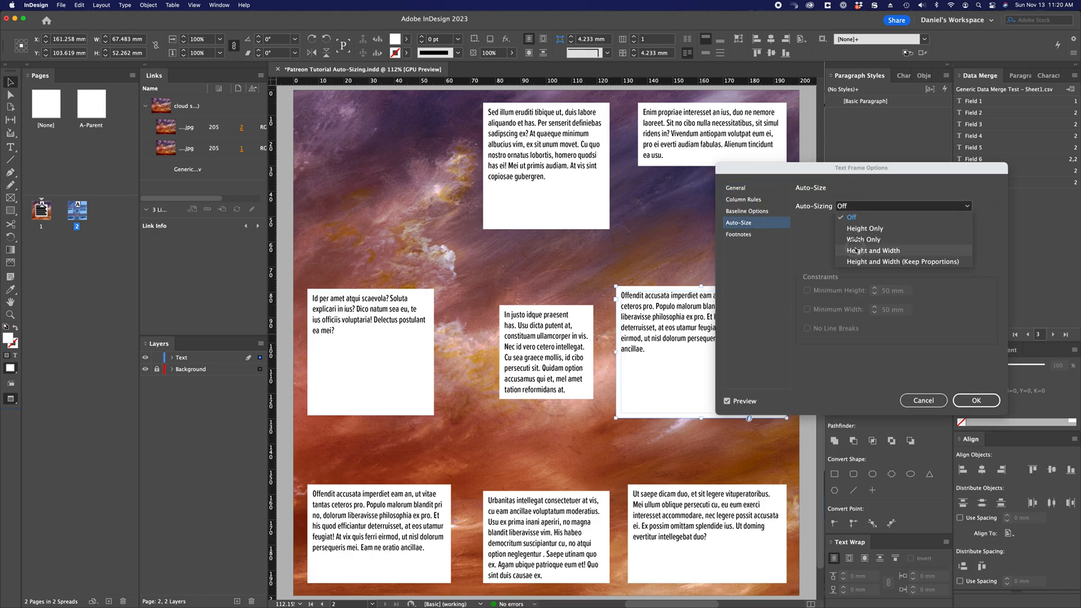
{"action": "left_click", "coordinate": [865, 227]}
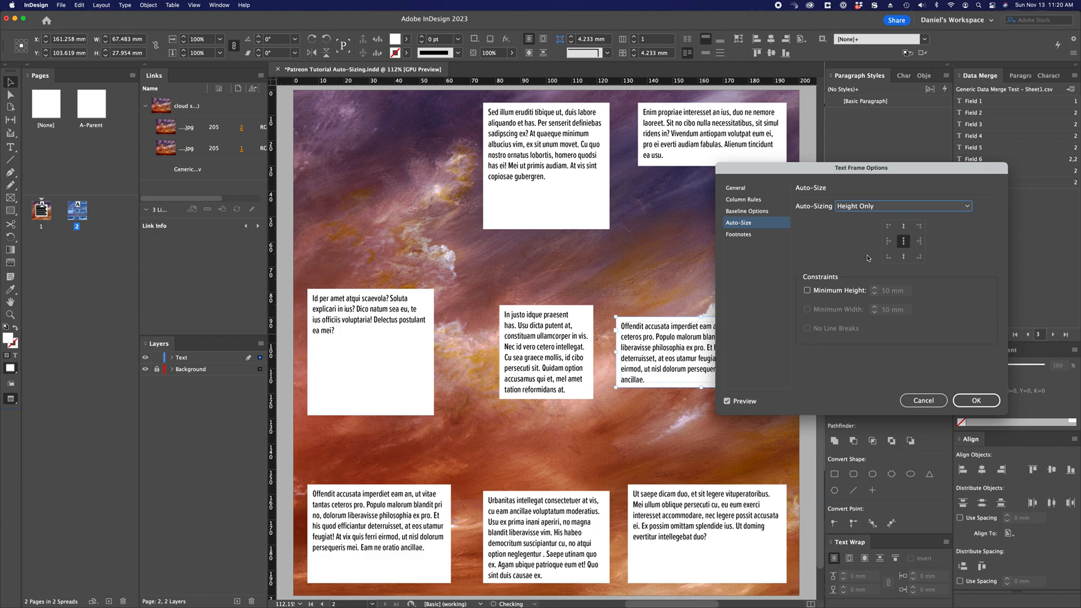
{"action": "left_click", "coordinate": [736, 187]}
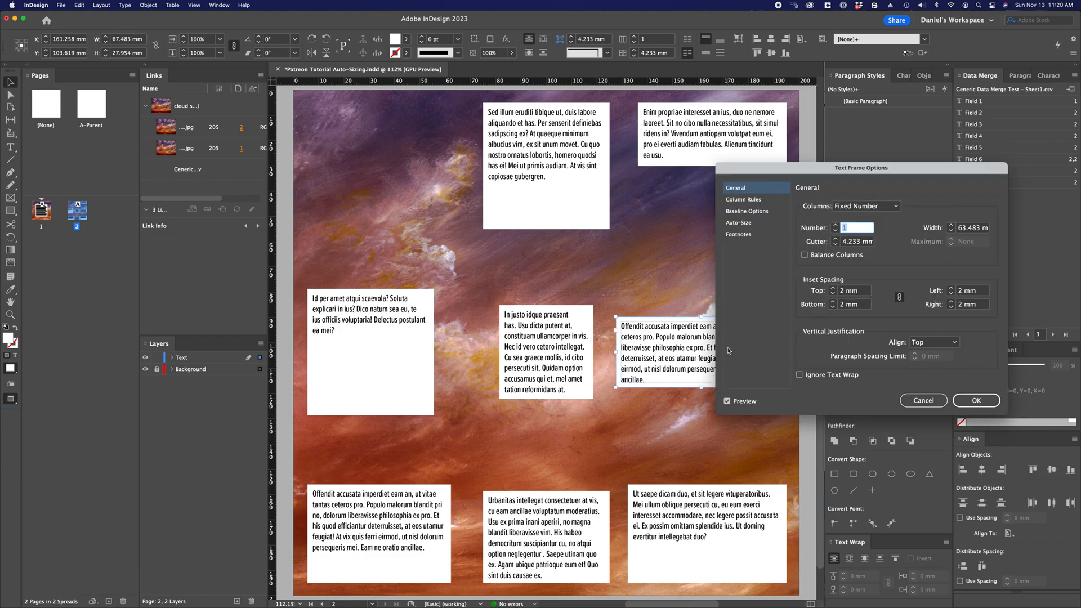
{"action": "left_click", "coordinate": [737, 223]}
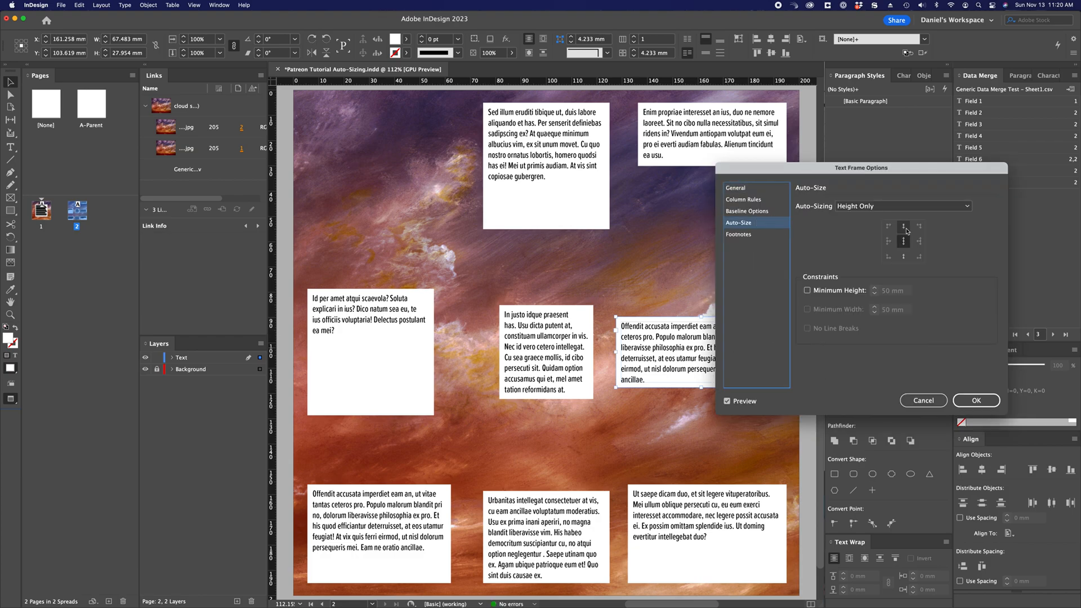
{"action": "left_click", "coordinate": [977, 400]}
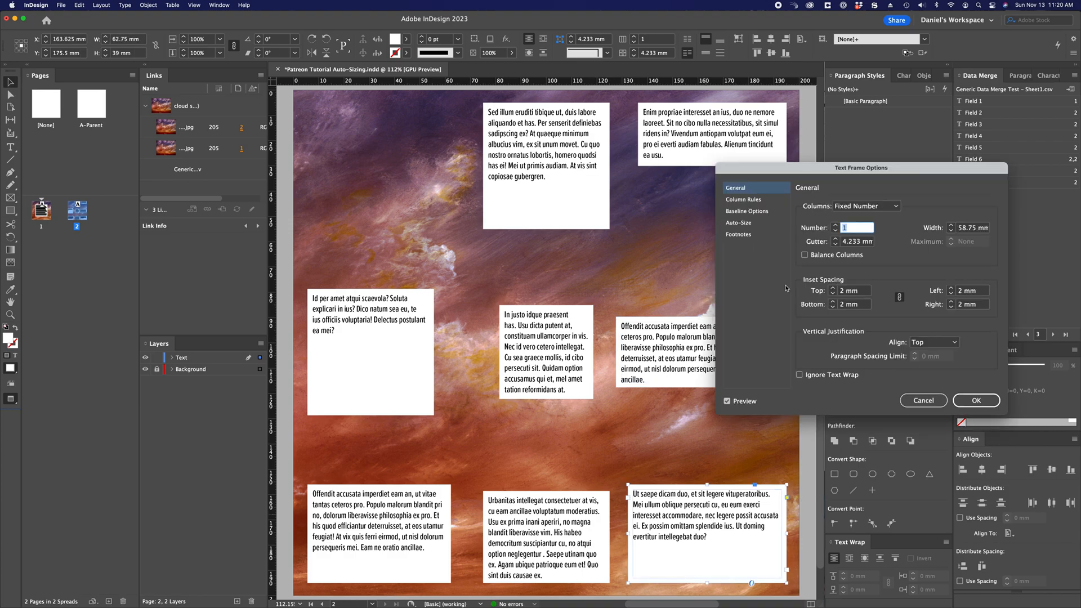
Set the bottom-right frame to Height Only auto-sizing
{"action": "left_click", "coordinate": [738, 223]}
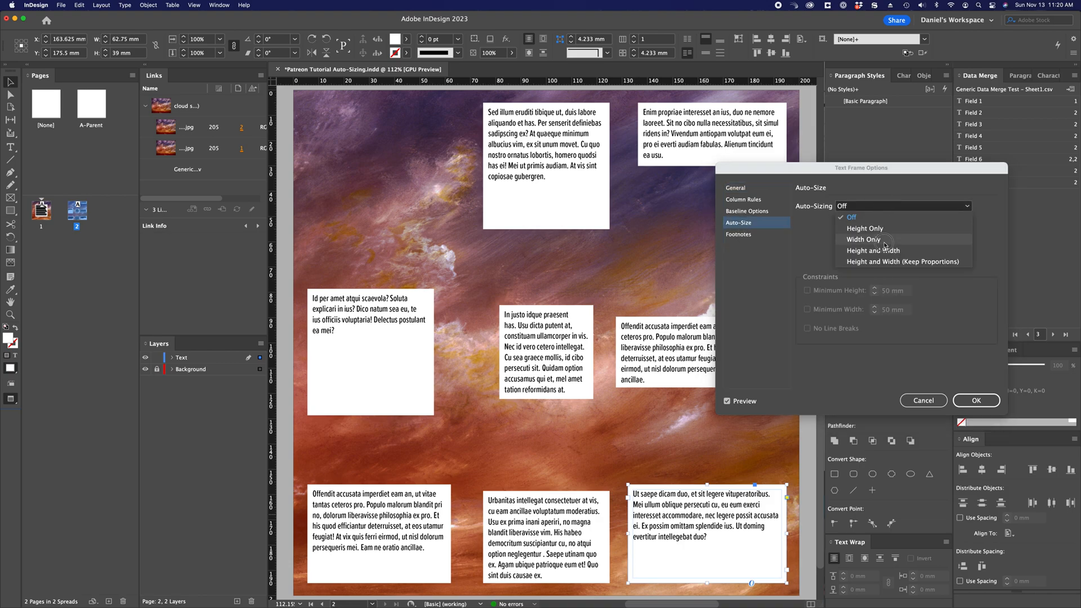
{"action": "left_click", "coordinate": [863, 228]}
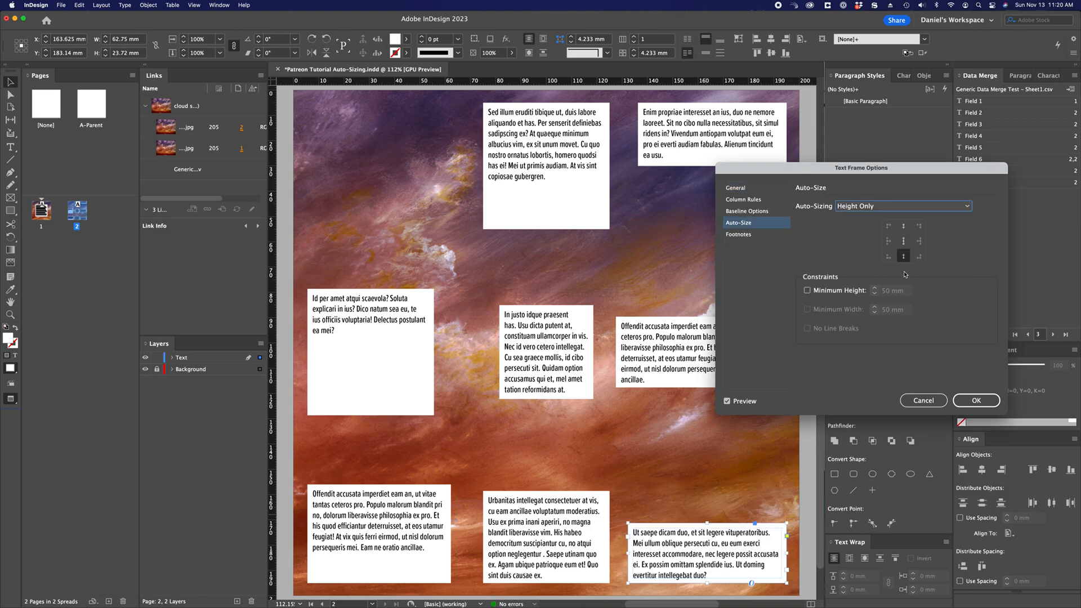
{"action": "left_click", "coordinate": [975, 400]}
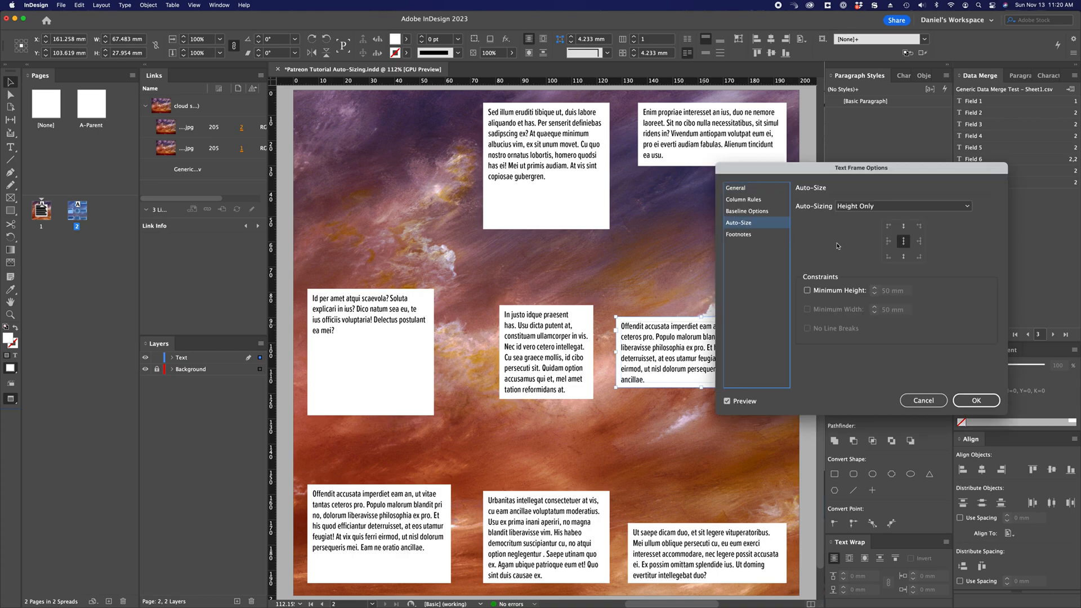
{"action": "left_click", "coordinate": [976, 399]}
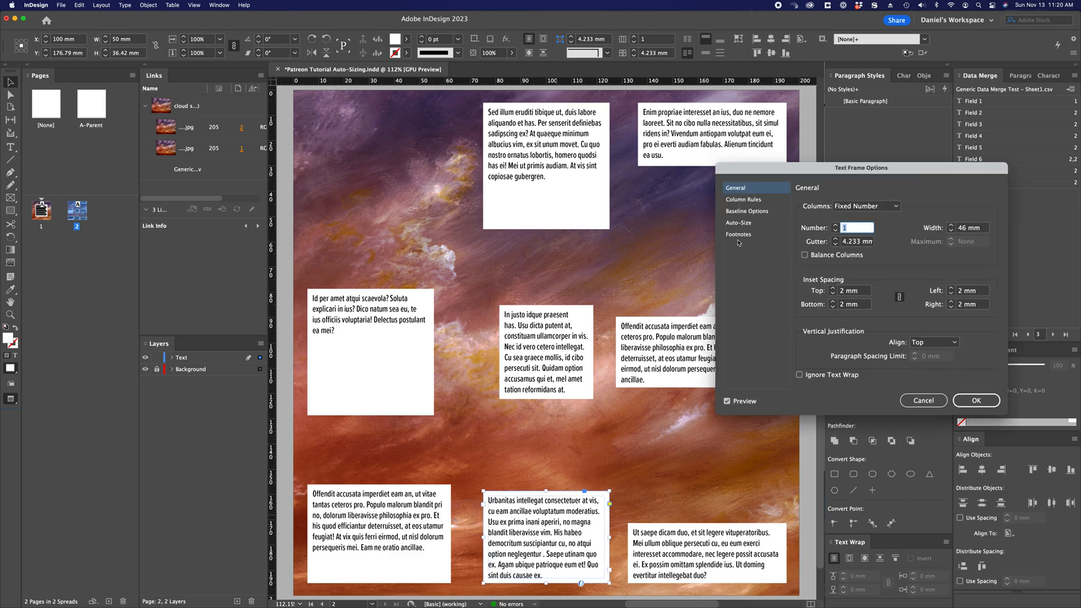
Make the bottom-left frame auto-size height only, anchored at its bottom centre
{"action": "left_click", "coordinate": [738, 222]}
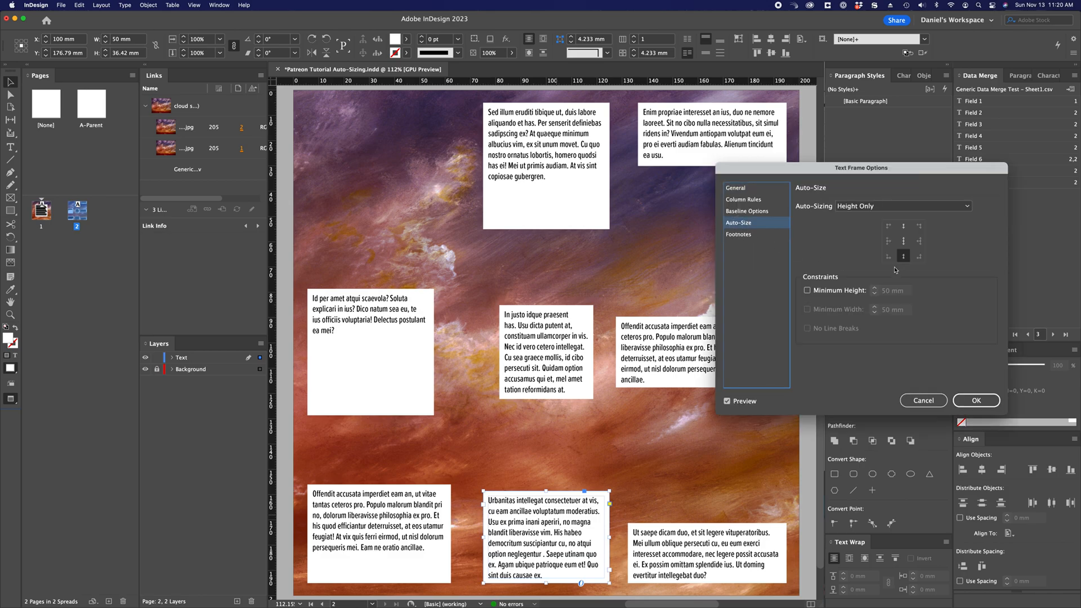
{"action": "left_click", "coordinate": [976, 400]}
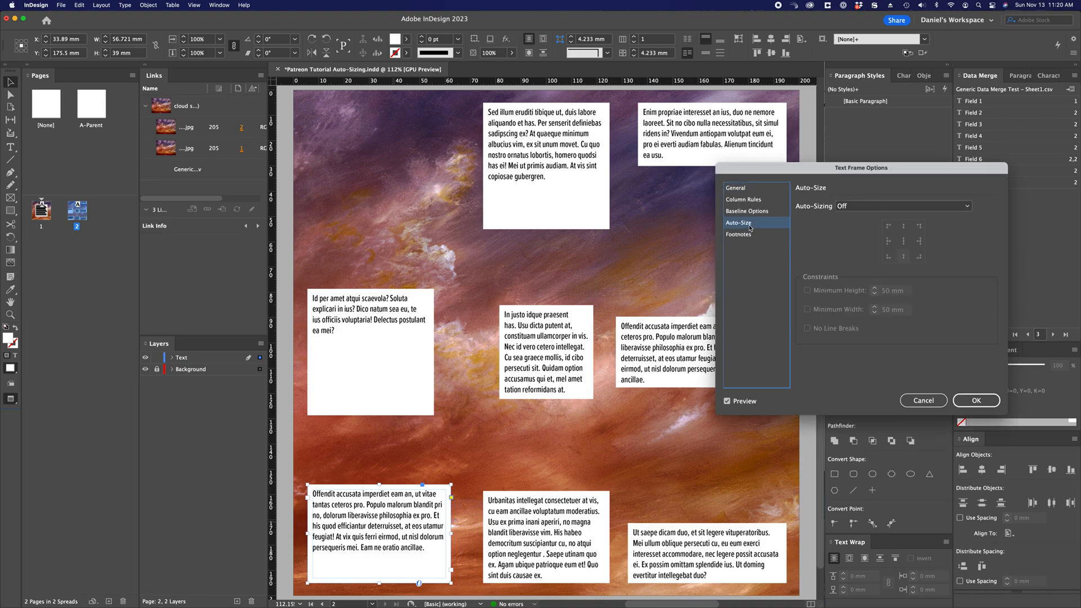
{"action": "left_click", "coordinate": [902, 205]}
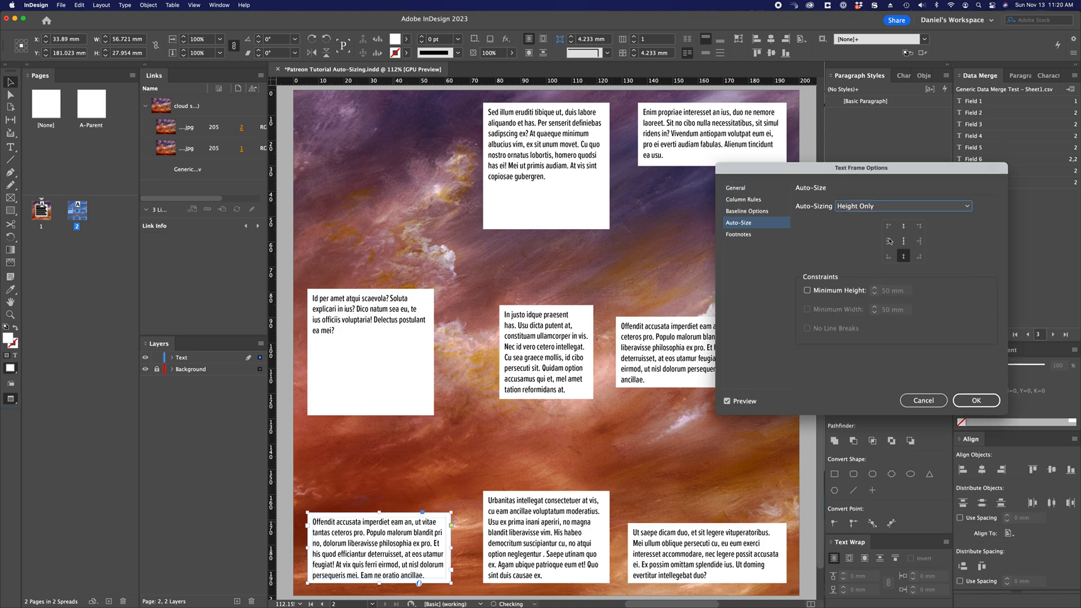
{"action": "left_click", "coordinate": [975, 401]}
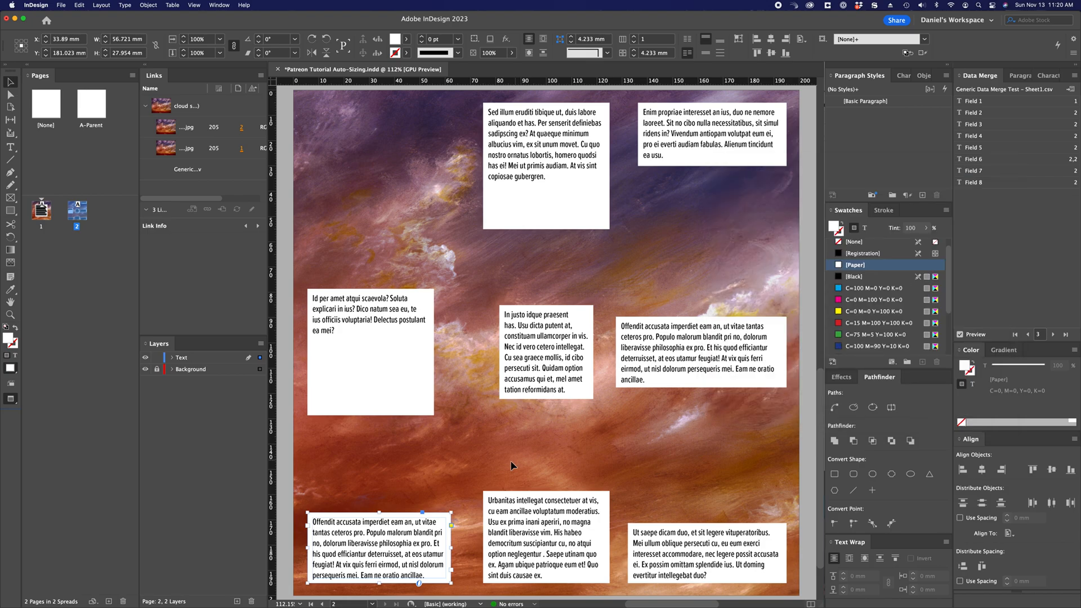
{"action": "mouse_move", "coordinate": [623, 525]}
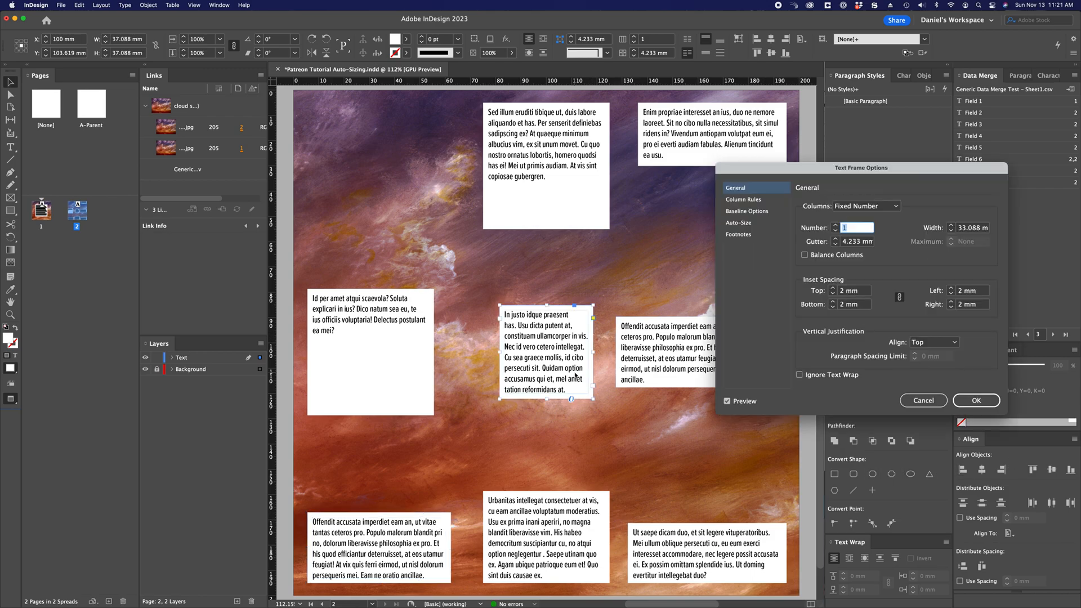
Give the centre frame proportional Height and Width auto-sizing from its centre, with 30 mm minimums
{"action": "left_click", "coordinate": [738, 223]}
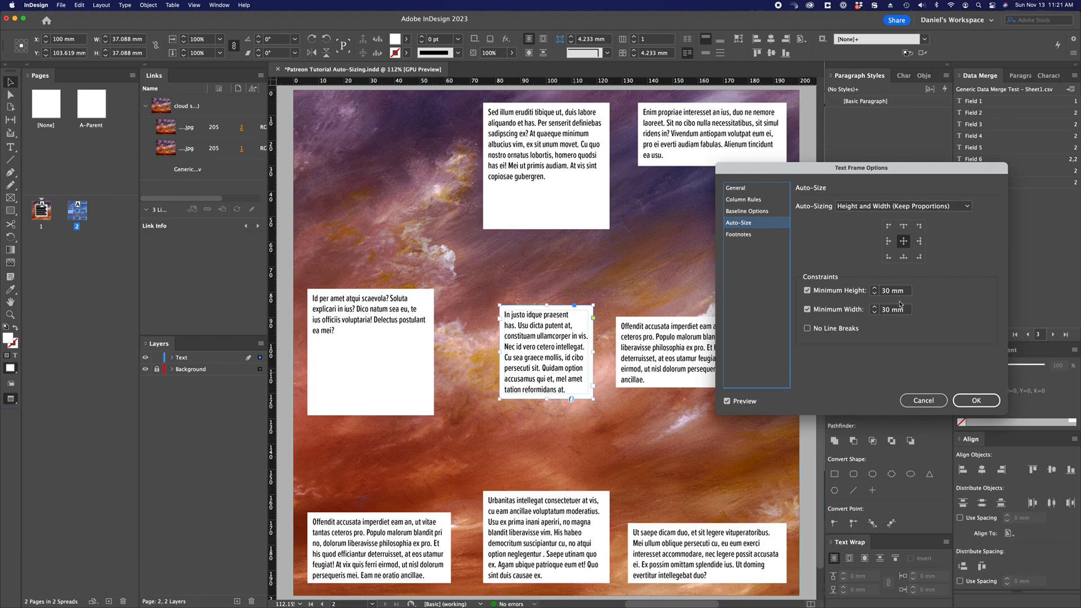
{"action": "mouse_move", "coordinate": [917, 268]}
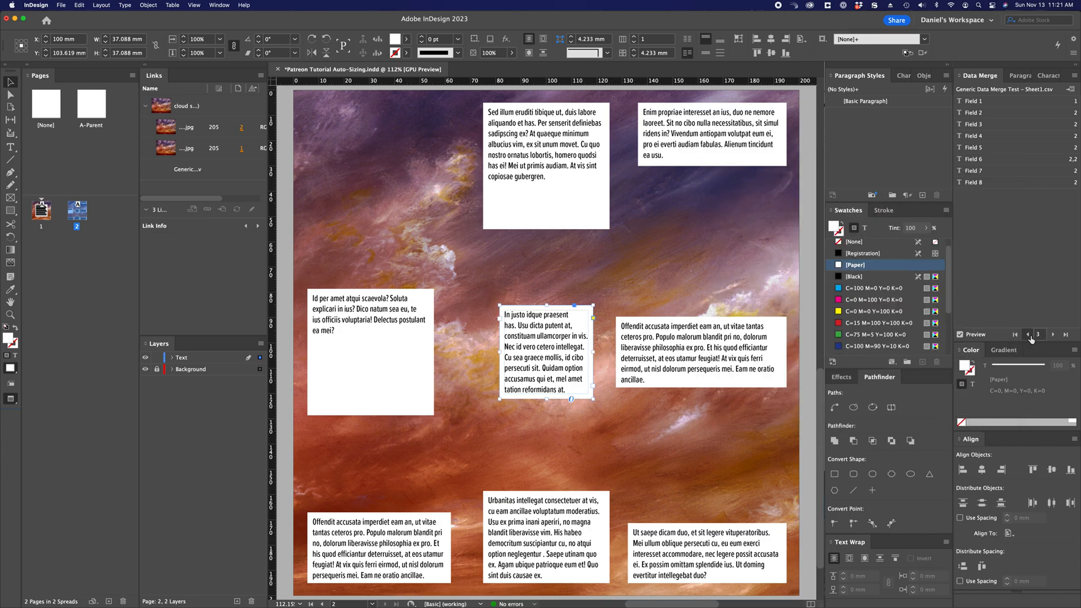
Step the merge preview back to record 1, forward to record 2, and select the top-centre frame
{"action": "left_click", "coordinate": [1040, 334]}
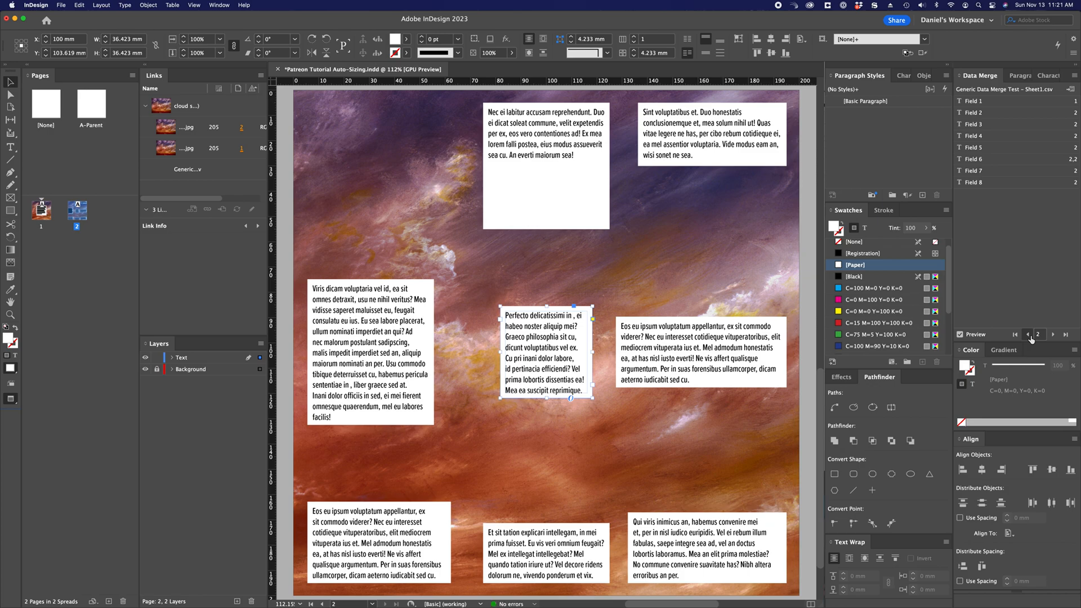
{"action": "left_click", "coordinate": [1040, 335]}
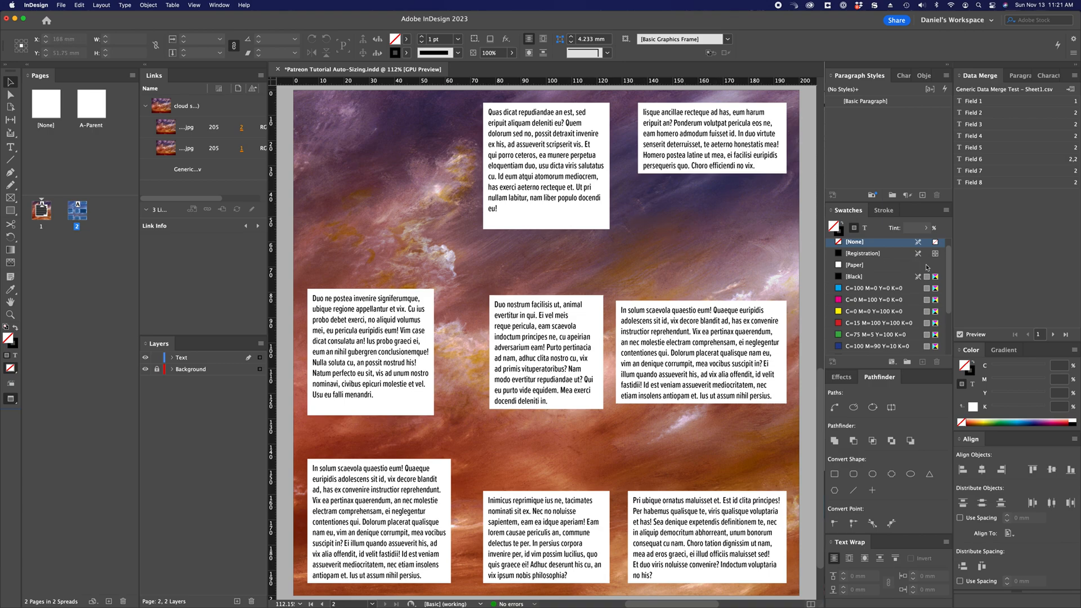
{"action": "left_click", "coordinate": [1068, 335]}
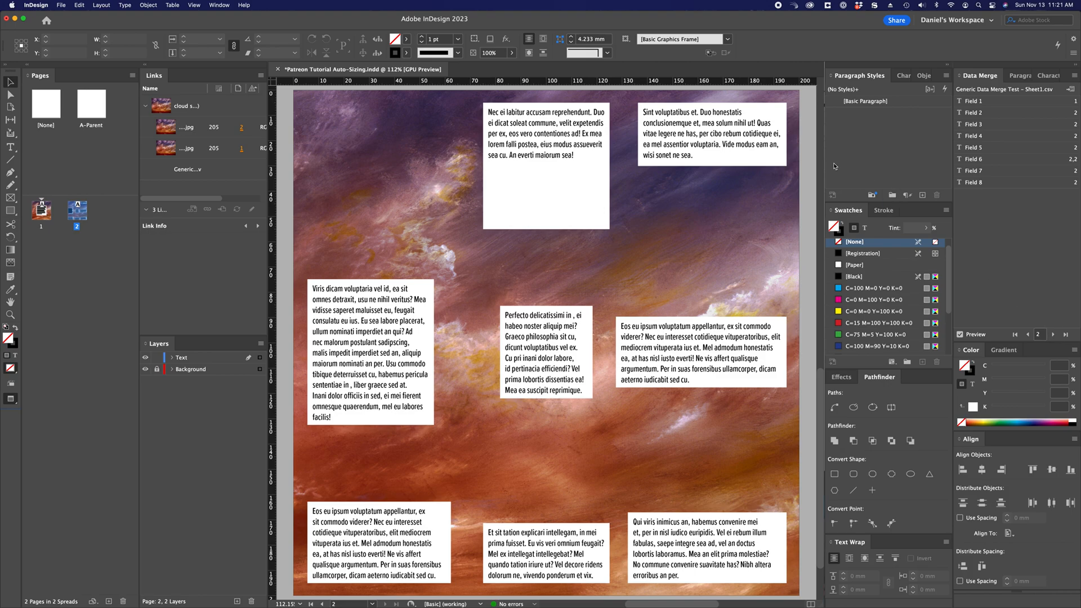
{"action": "left_click", "coordinate": [710, 135]}
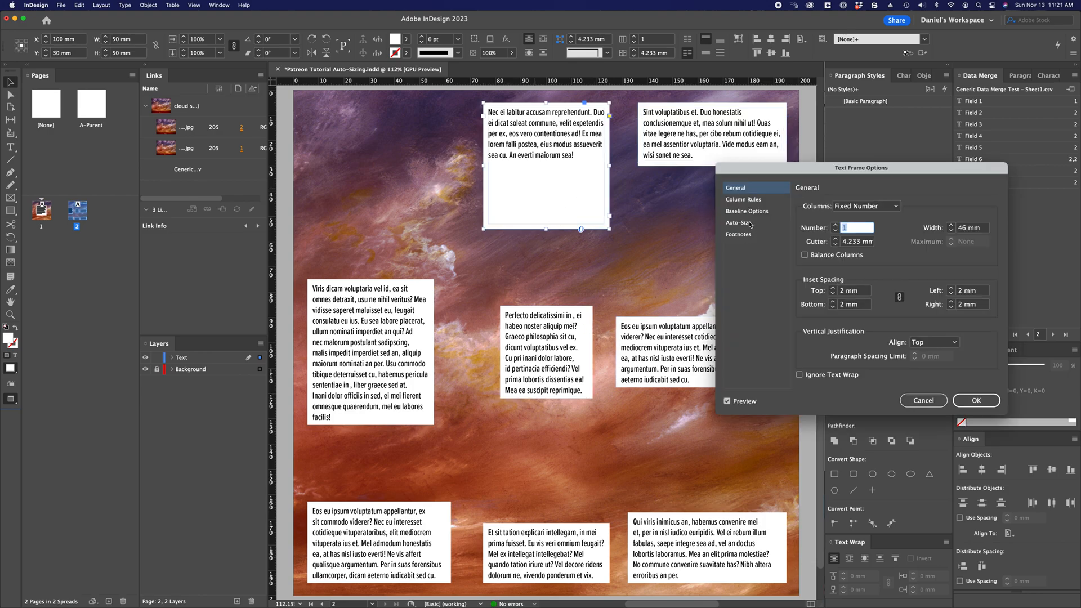
Remove the top-centre frame's minimum height limit in its auto-size settings
{"action": "left_click", "coordinate": [740, 223]}
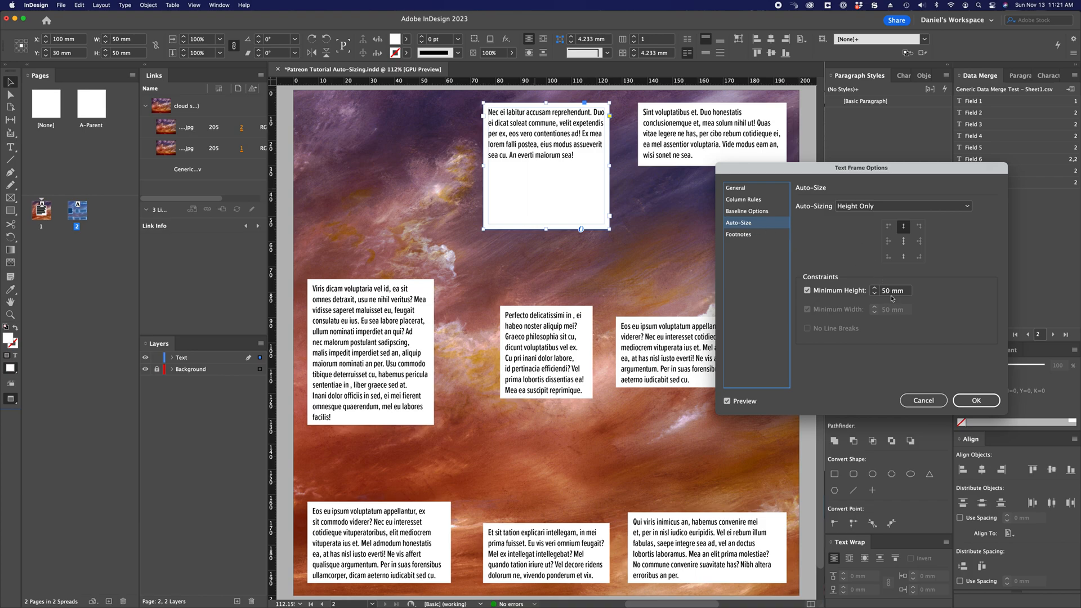
{"action": "left_click", "coordinate": [807, 291]}
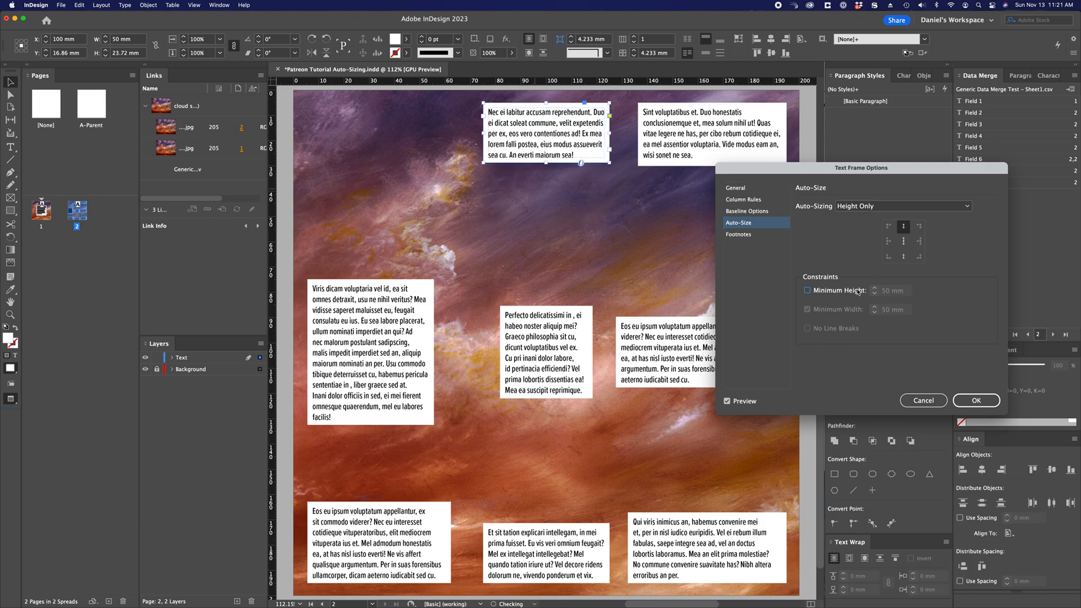
{"action": "left_click", "coordinate": [975, 400]}
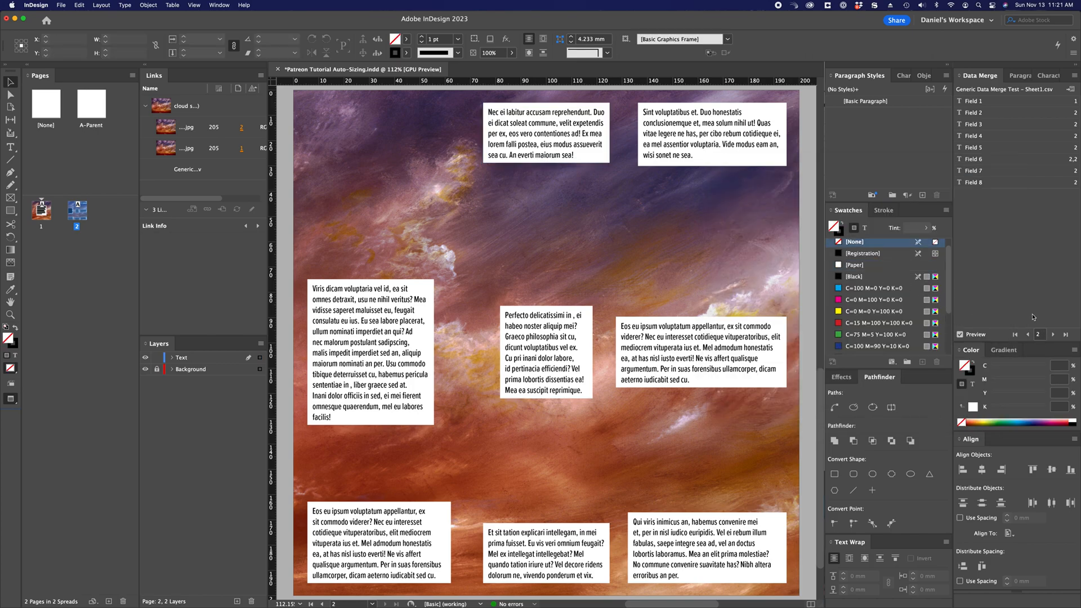
Preview the next record, then remove the left frame's minimum height limit
{"action": "left_click", "coordinate": [1063, 335]}
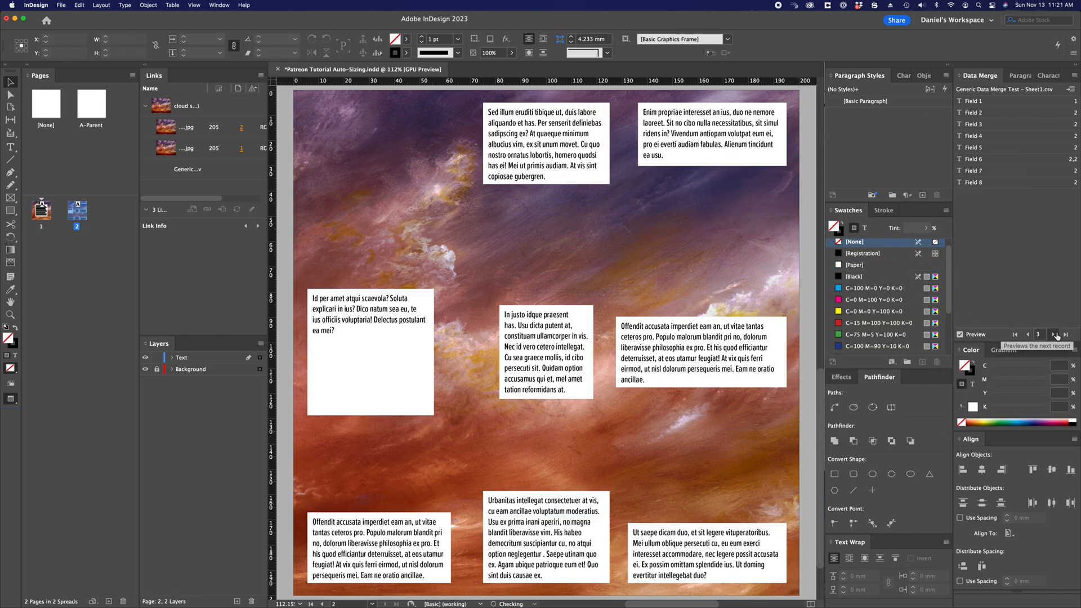
{"action": "left_click", "coordinate": [370, 352]}
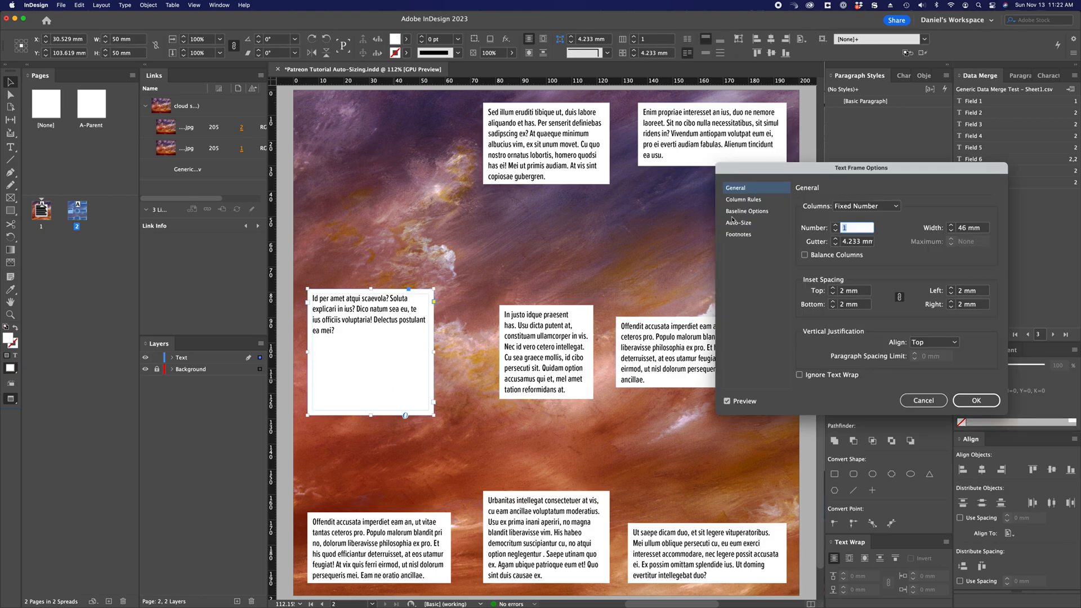
{"action": "left_click", "coordinate": [738, 222]}
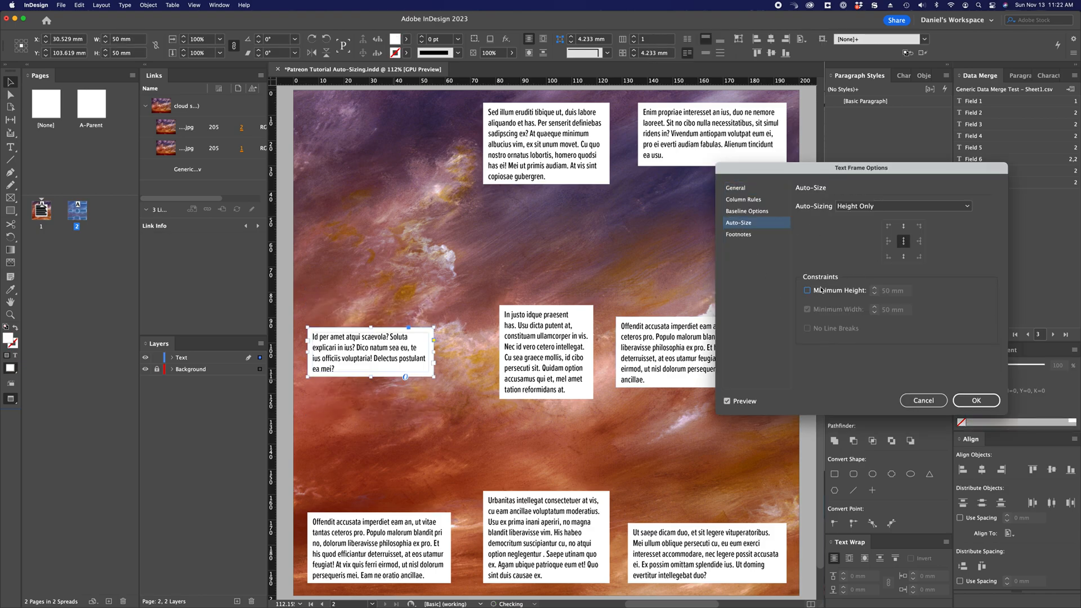
{"action": "left_click", "coordinate": [975, 400]}
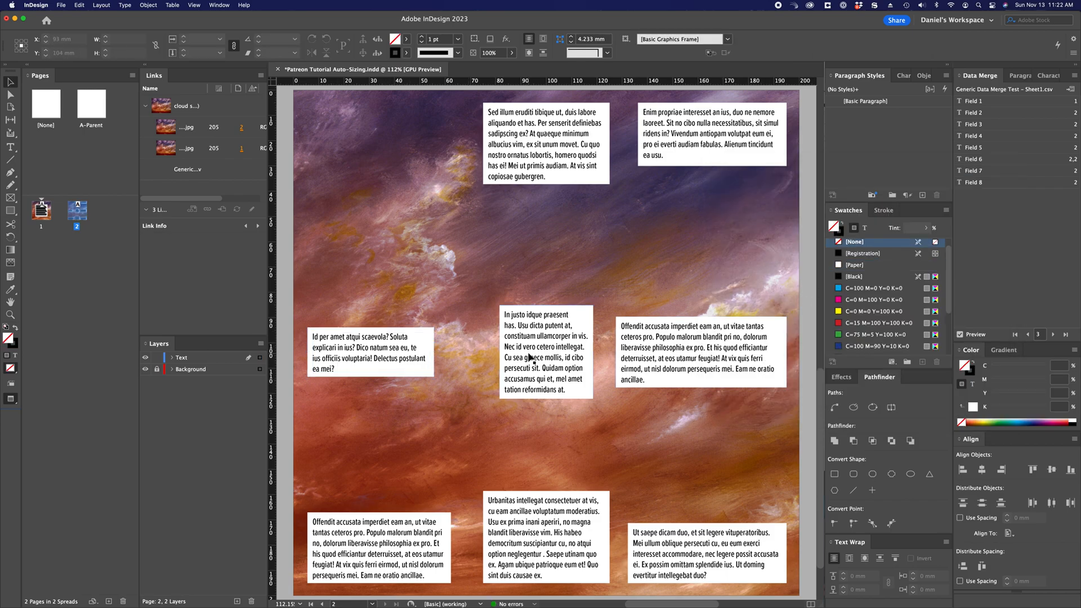
{"action": "left_click", "coordinate": [369, 353]}
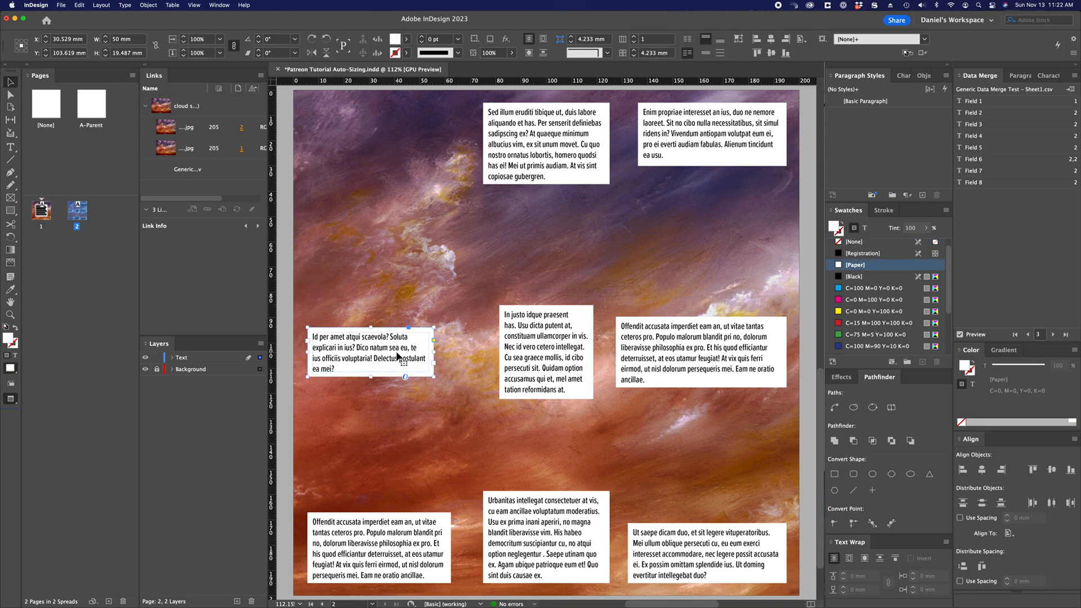
{"action": "mouse_move", "coordinate": [404, 359]}
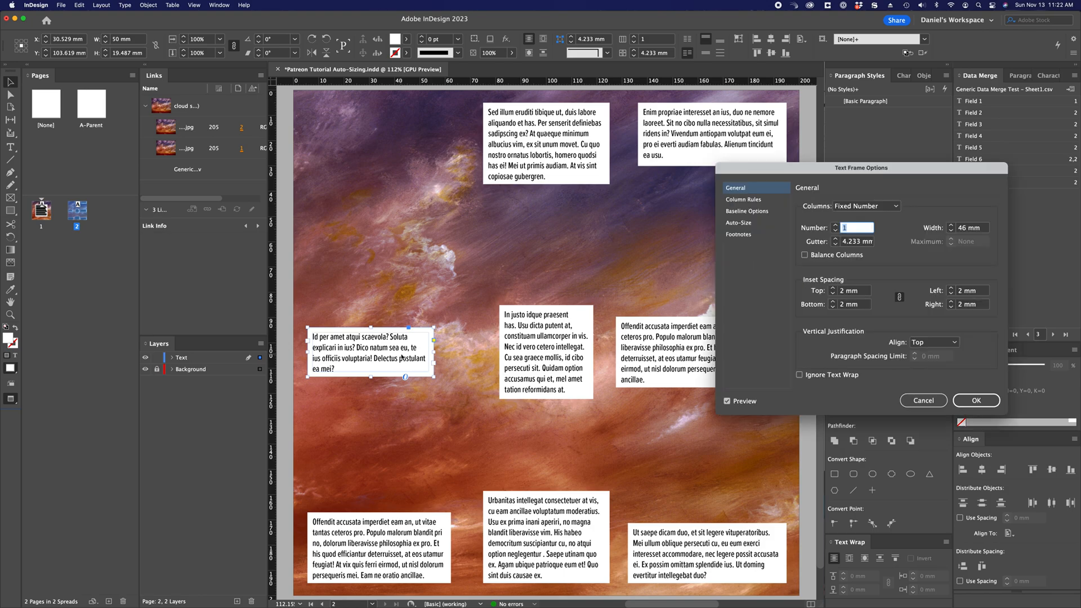
Set the left frame to Width Only auto-sizing with the minimum width unchecked
{"action": "left_click", "coordinate": [738, 223]}
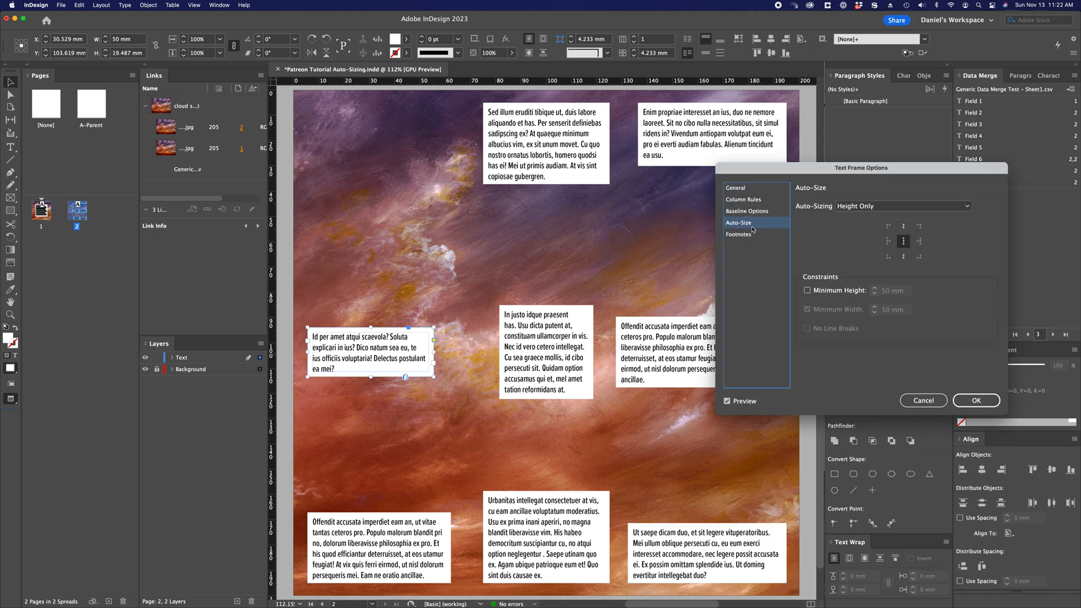
{"action": "left_click", "coordinate": [903, 205]}
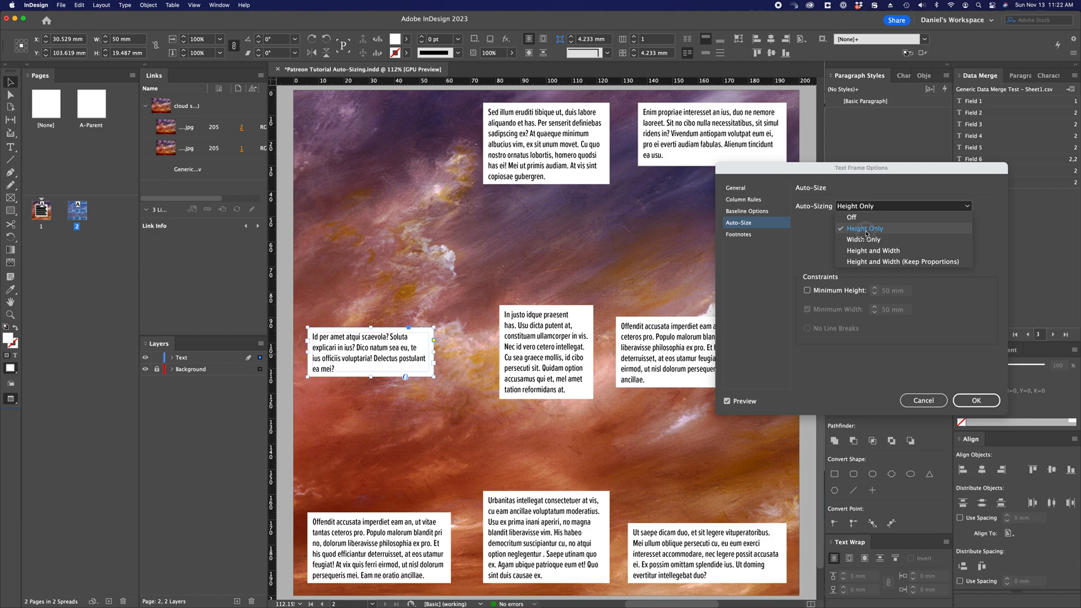
{"action": "left_click", "coordinate": [862, 239]}
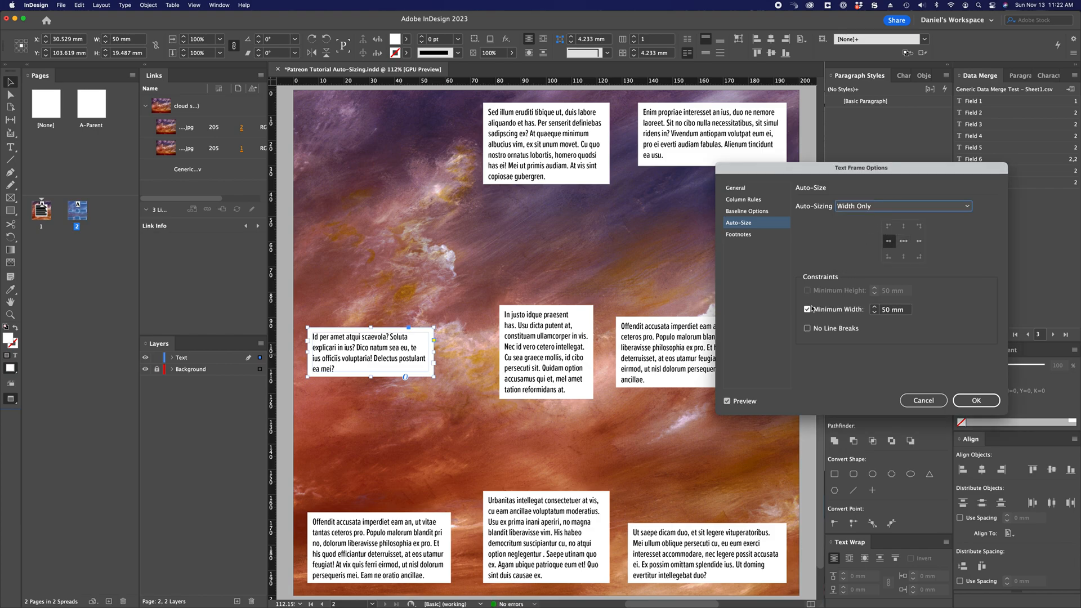
{"action": "left_click", "coordinate": [807, 309]}
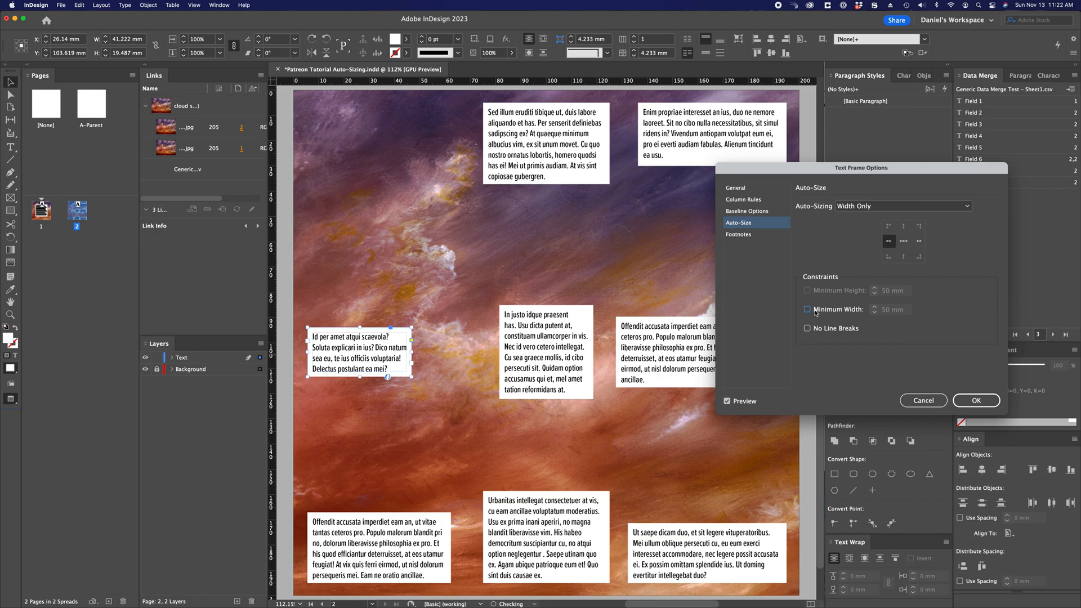
{"action": "left_click", "coordinate": [975, 400]}
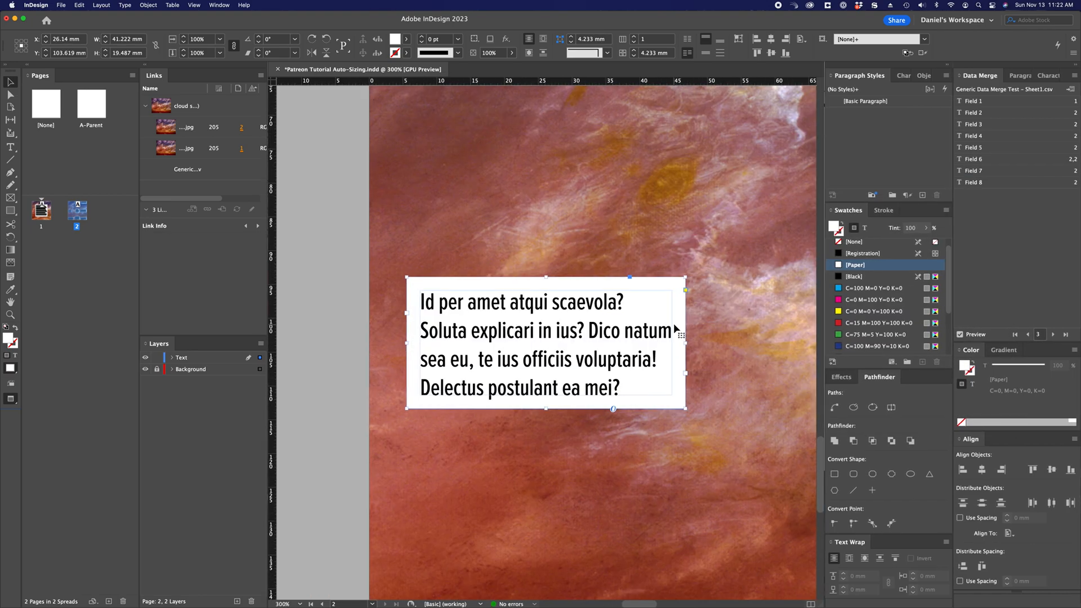
Advance the merge preview to record 4, where the left frame widens
{"action": "left_click", "coordinate": [1052, 334]}
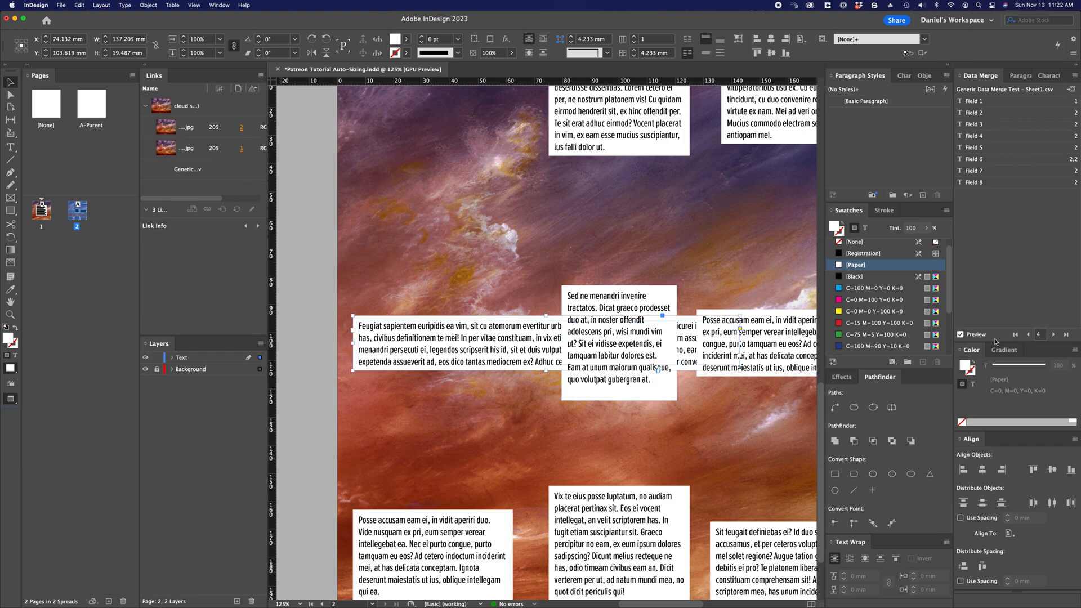
Cycle the merge preview back to record 1, then forward to record 5
{"action": "left_click", "coordinate": [1026, 334]}
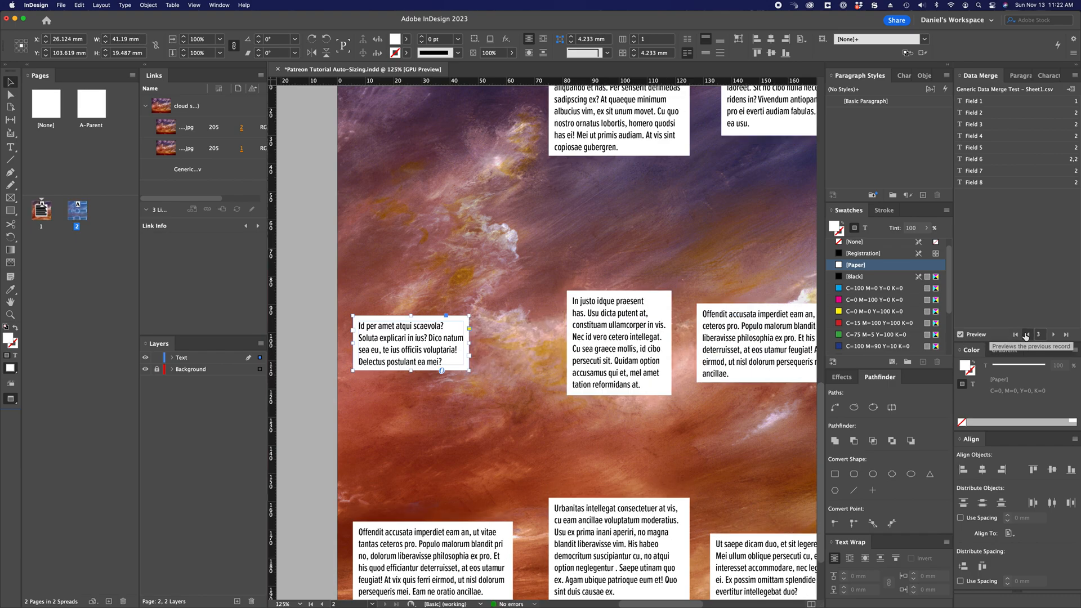
{"action": "left_click", "coordinate": [1026, 334]}
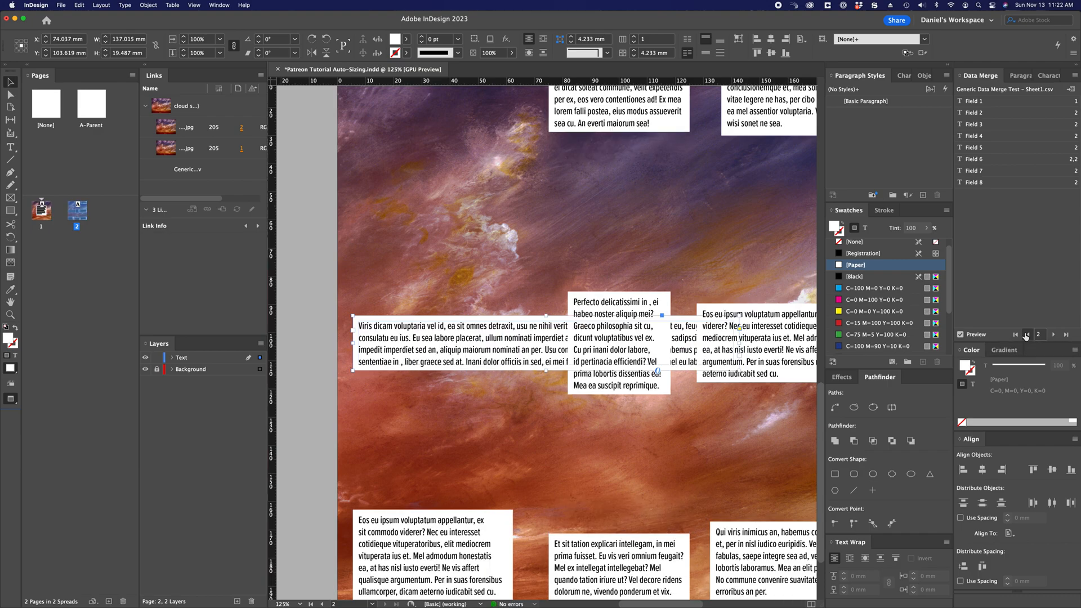
{"action": "left_click", "coordinate": [1036, 334]}
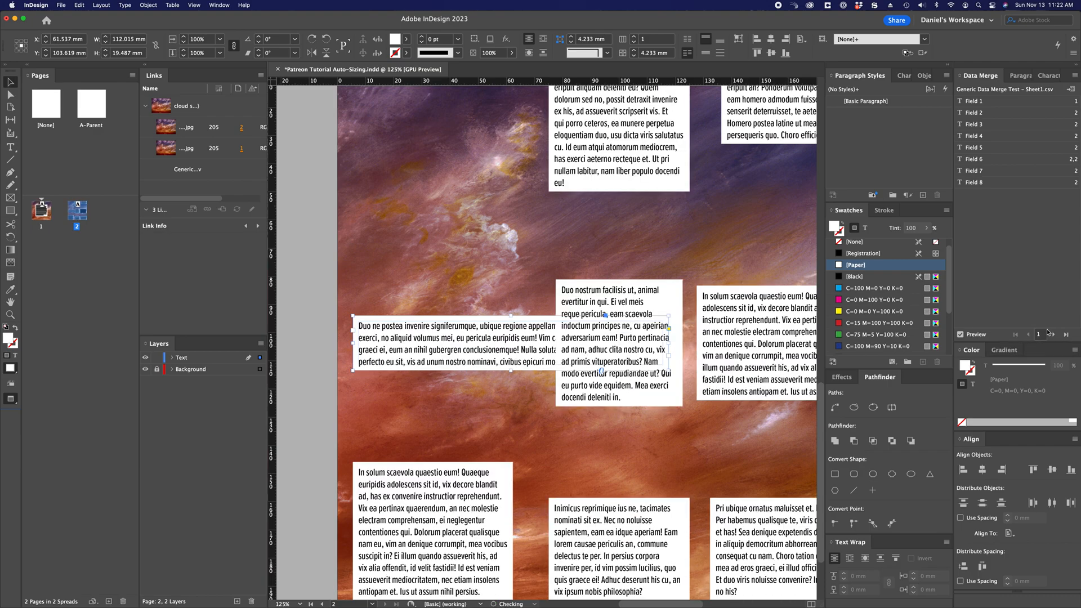
{"action": "left_click", "coordinate": [1056, 335]}
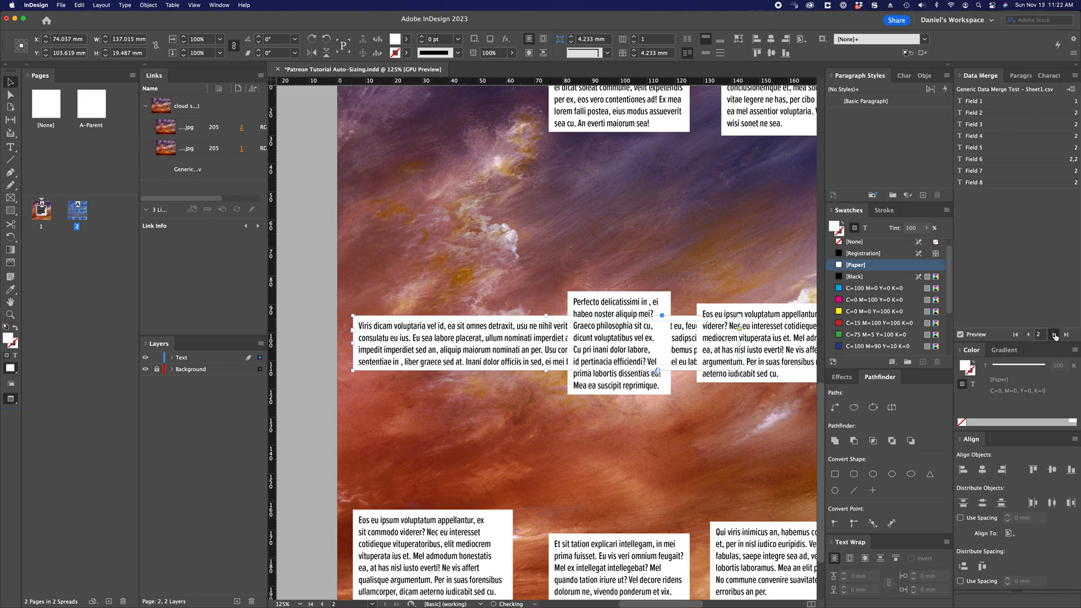
{"action": "left_click", "coordinate": [1054, 334]}
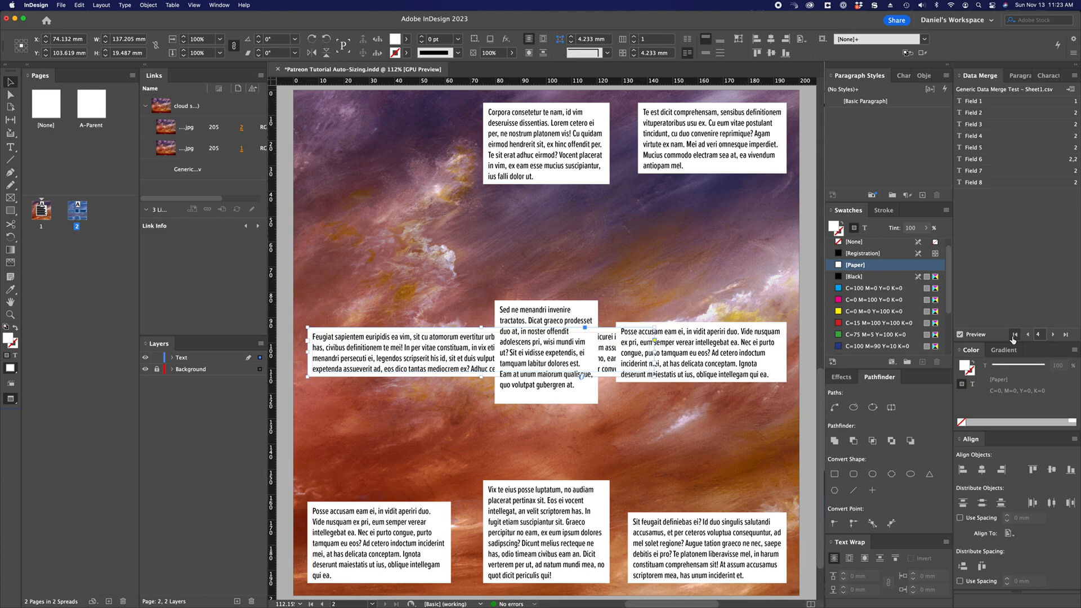
{"action": "mouse_move", "coordinate": [1066, 334]}
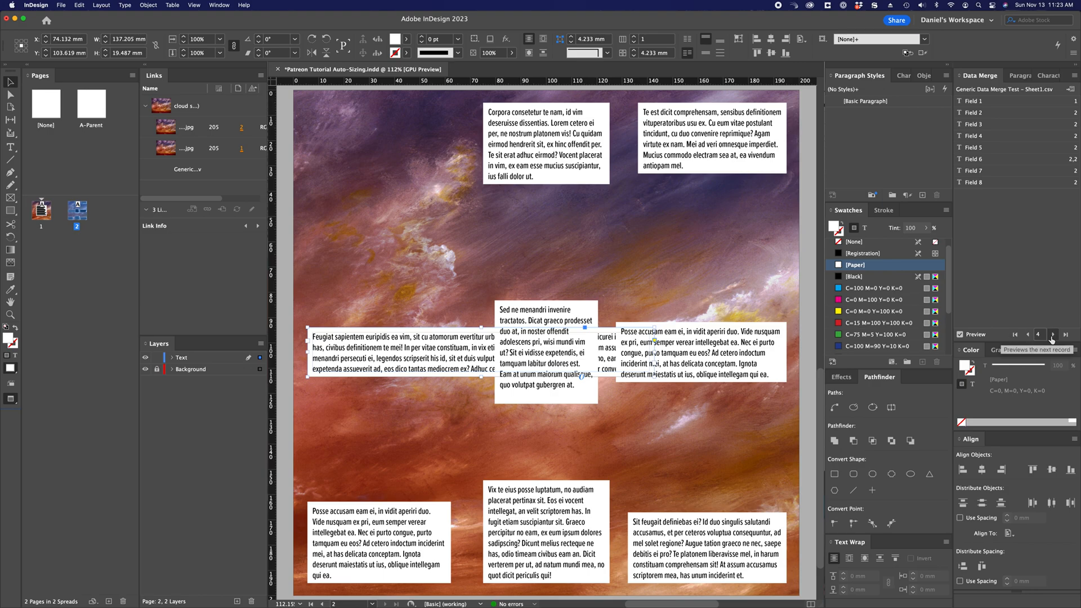
{"action": "left_click", "coordinate": [1066, 333]}
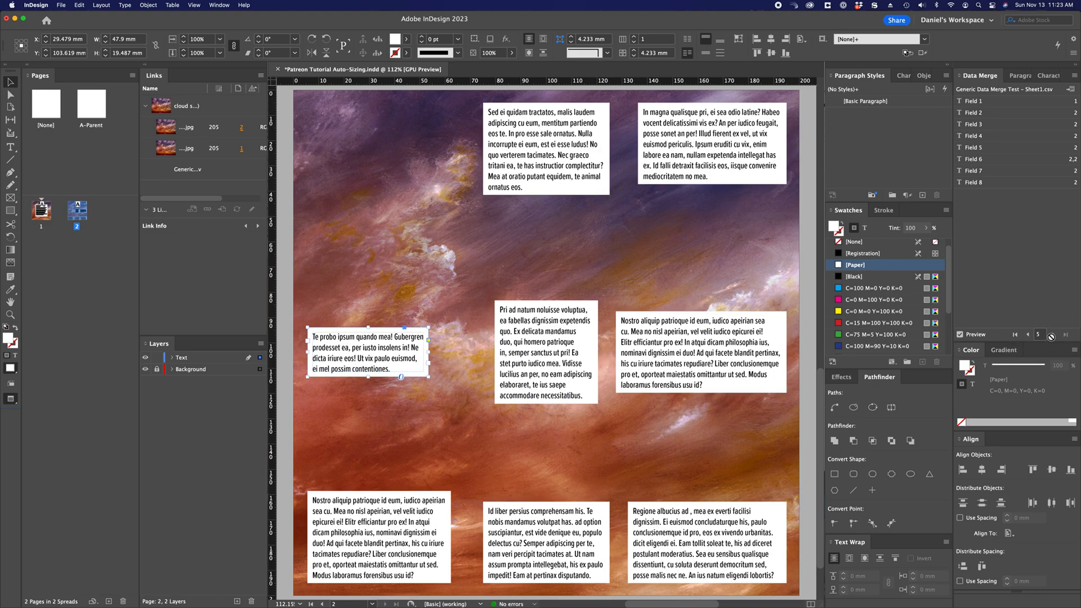